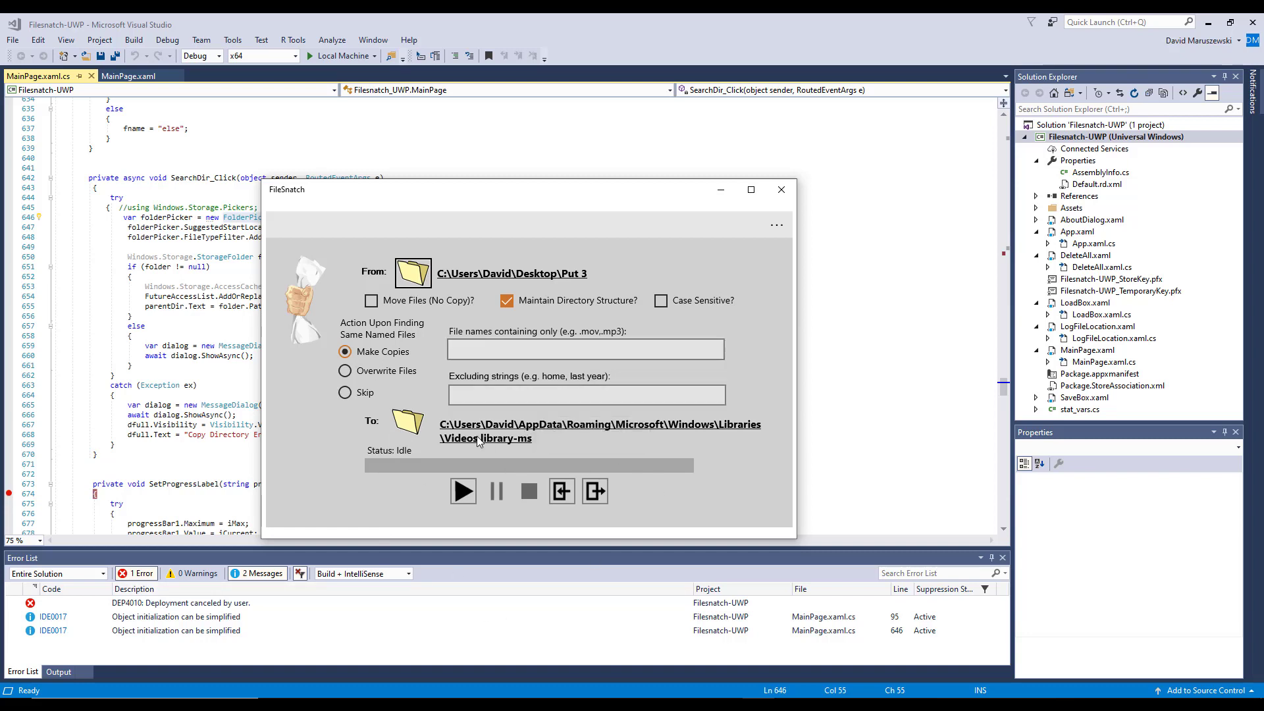
mouse_move(501, 438)
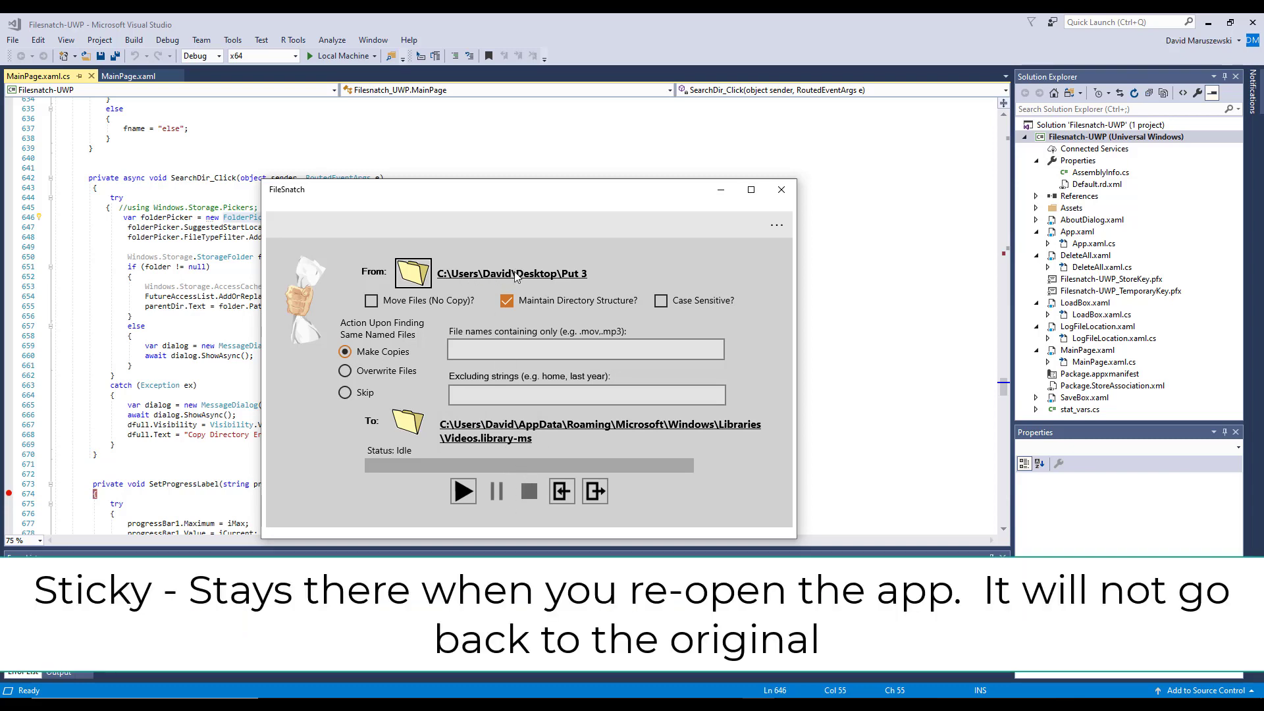
mouse_move(569, 280)
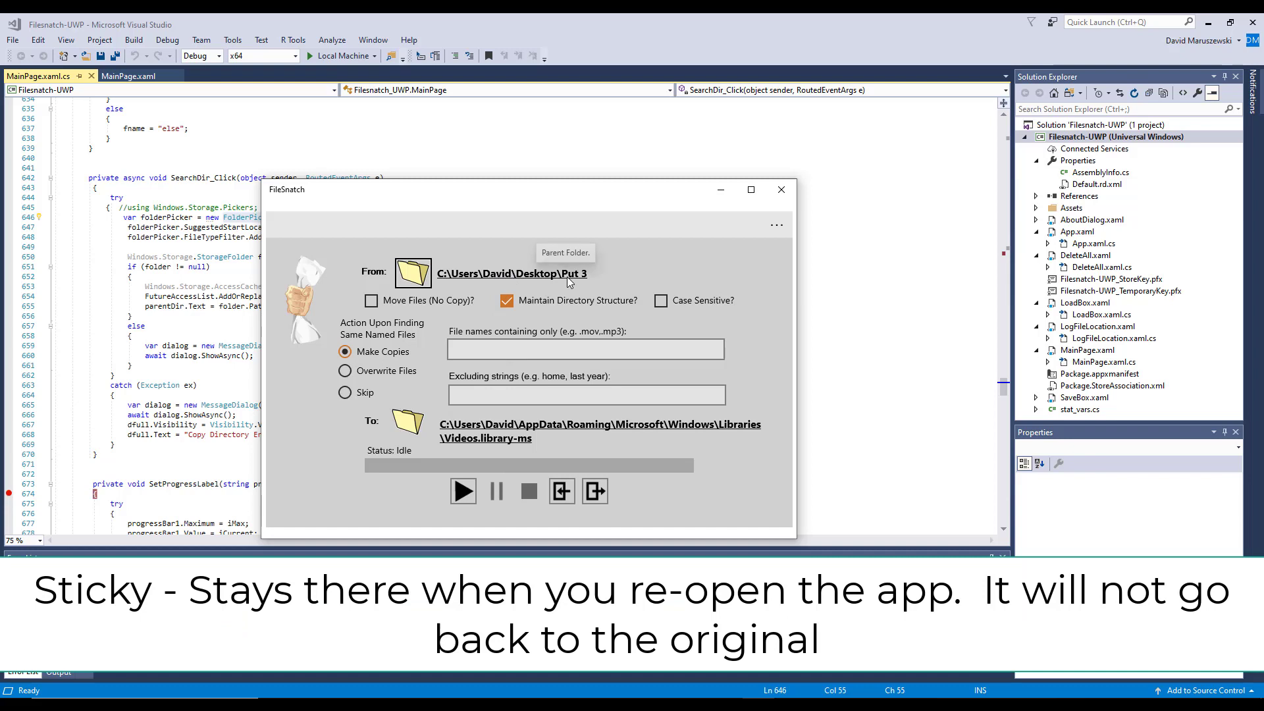
mouse_move(570, 284)
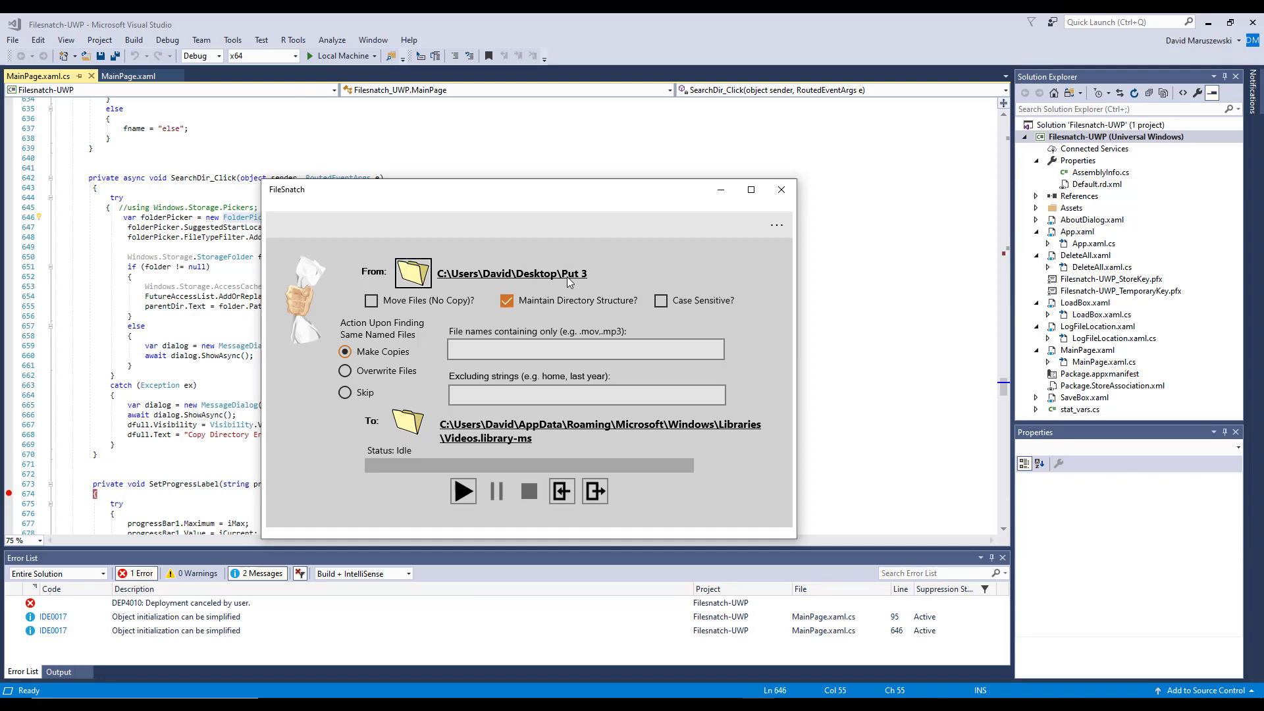
mouse_move(441, 283)
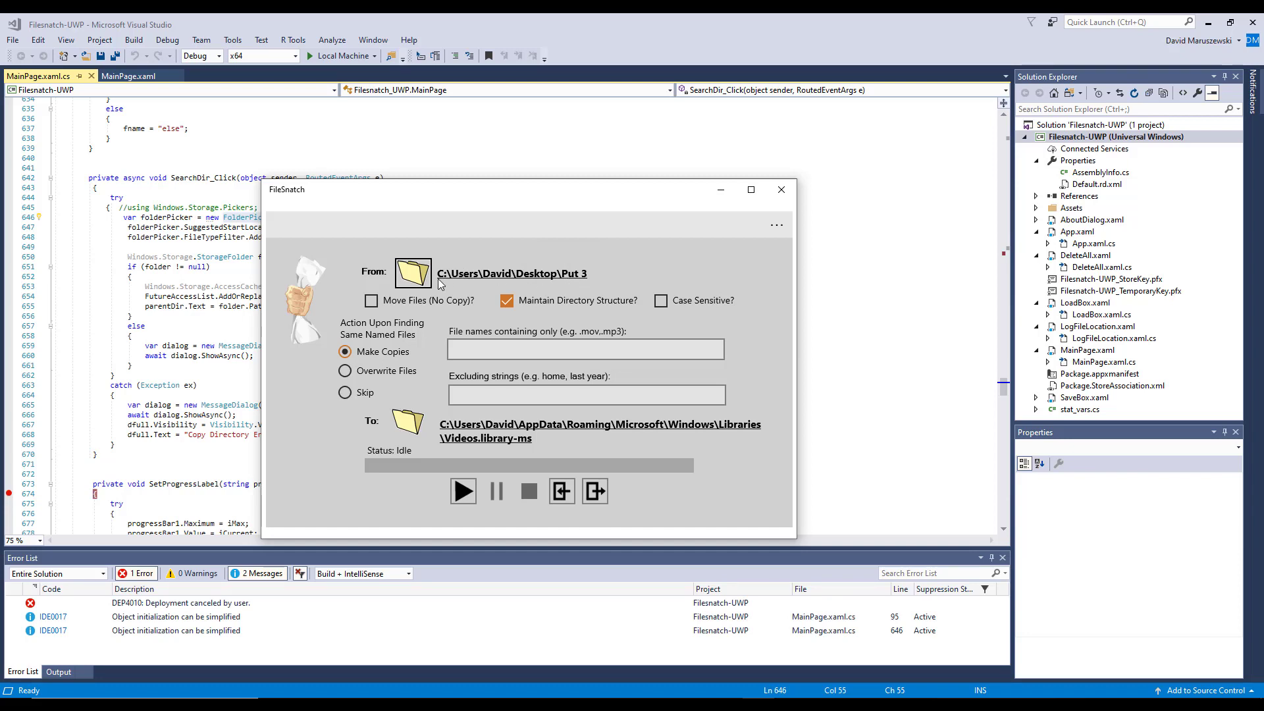
mouse_move(413, 274)
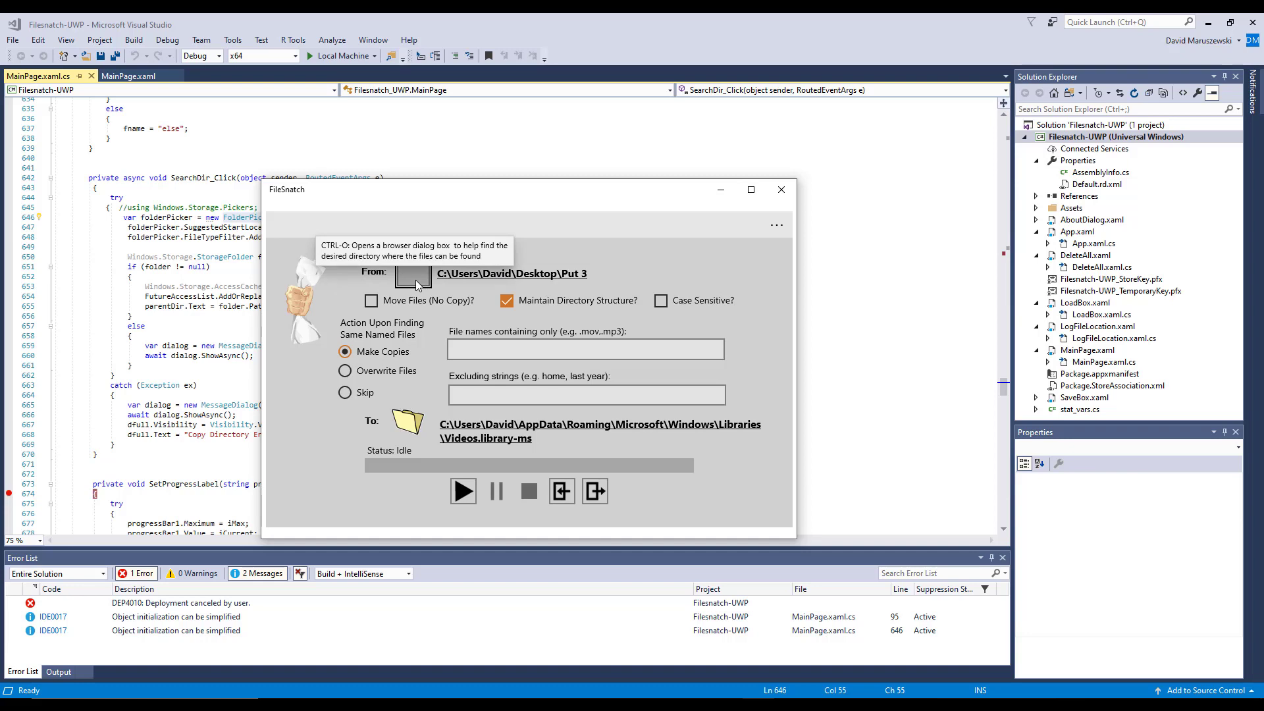
Choose the Desktop's Get 2 folder as FileSnatch's source folder.
left_click(413, 275)
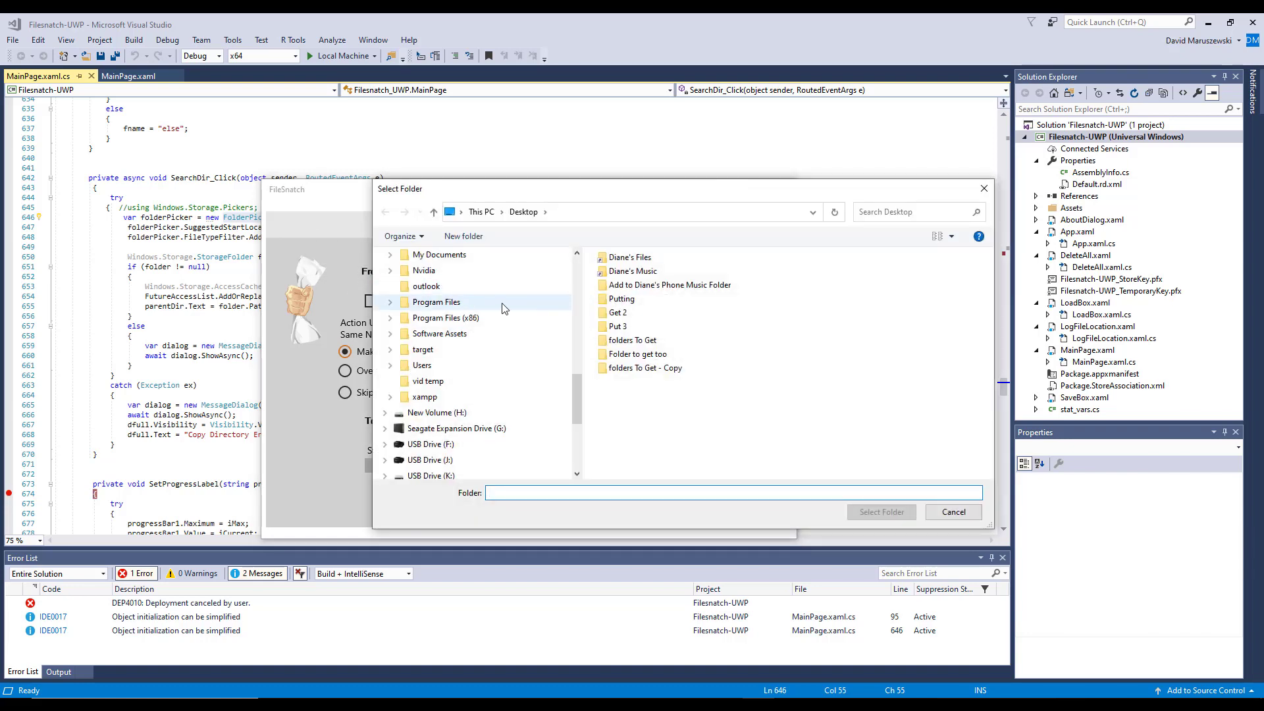
left_click(621, 298)
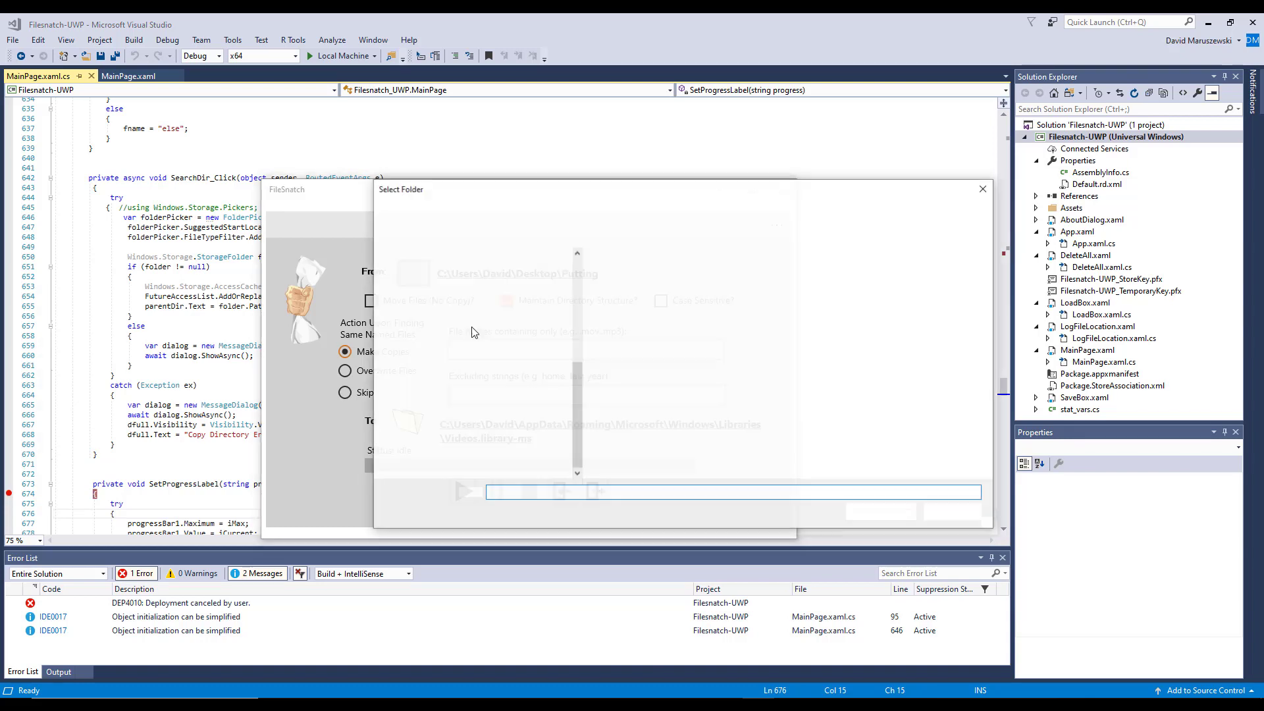
left_click(619, 312)
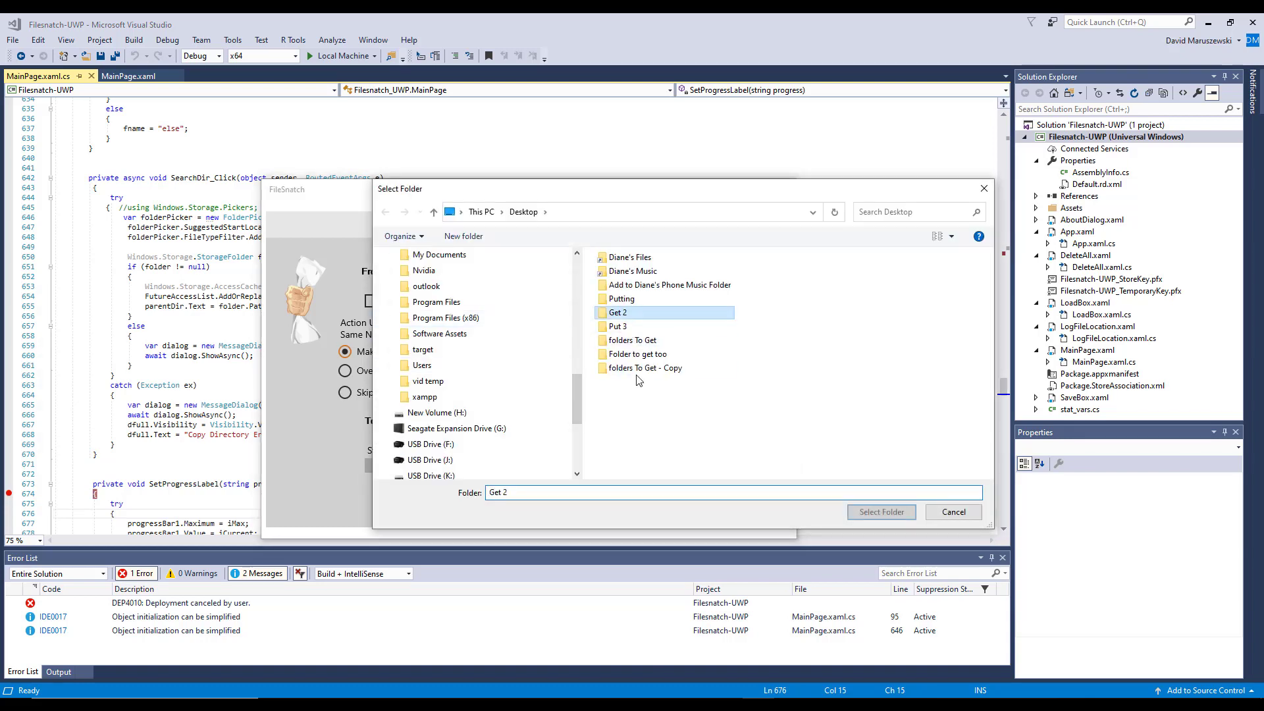
left_click(882, 512)
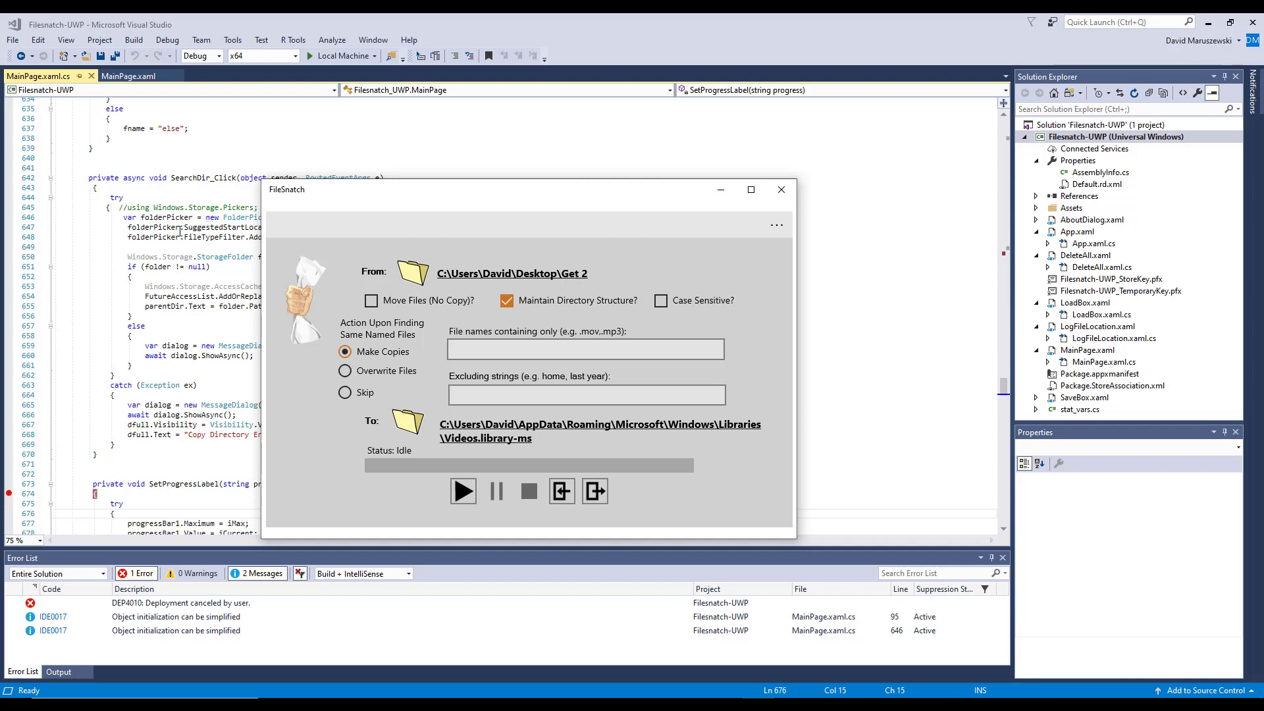
mouse_move(413, 273)
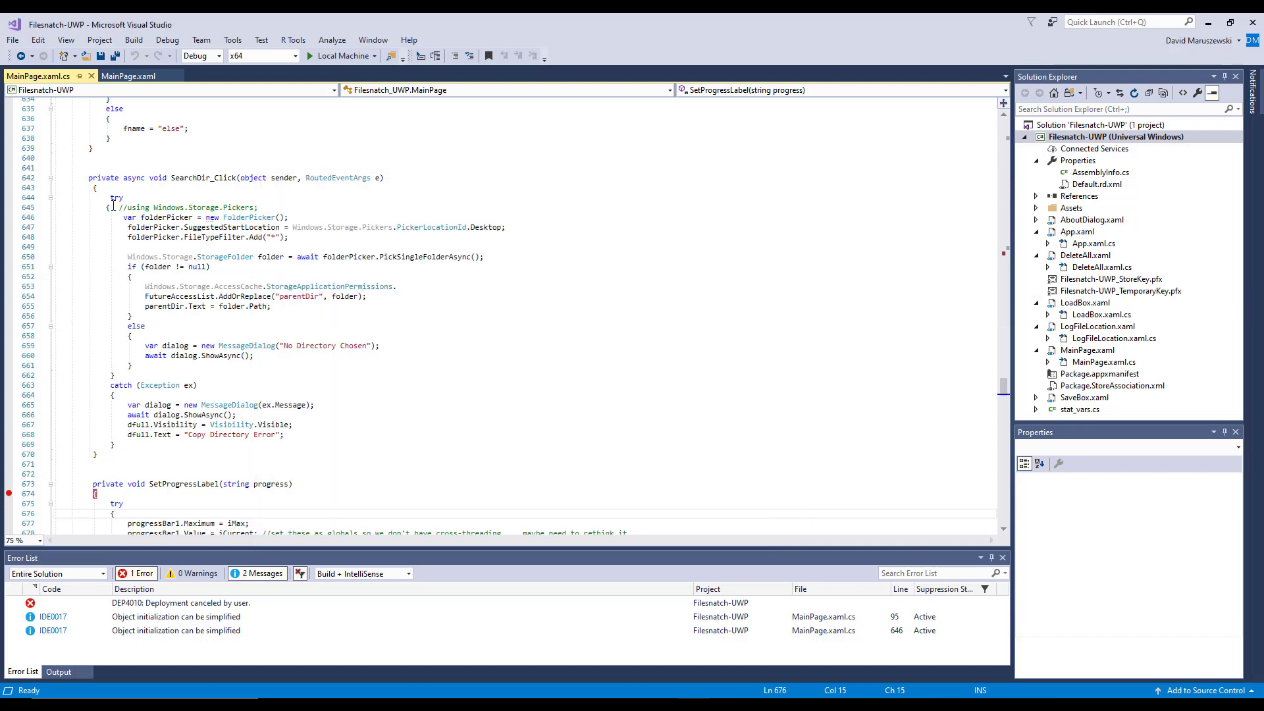
Return focus to the SearchDir_Click code in MainPage.xaml.cs.
left_click(230, 207)
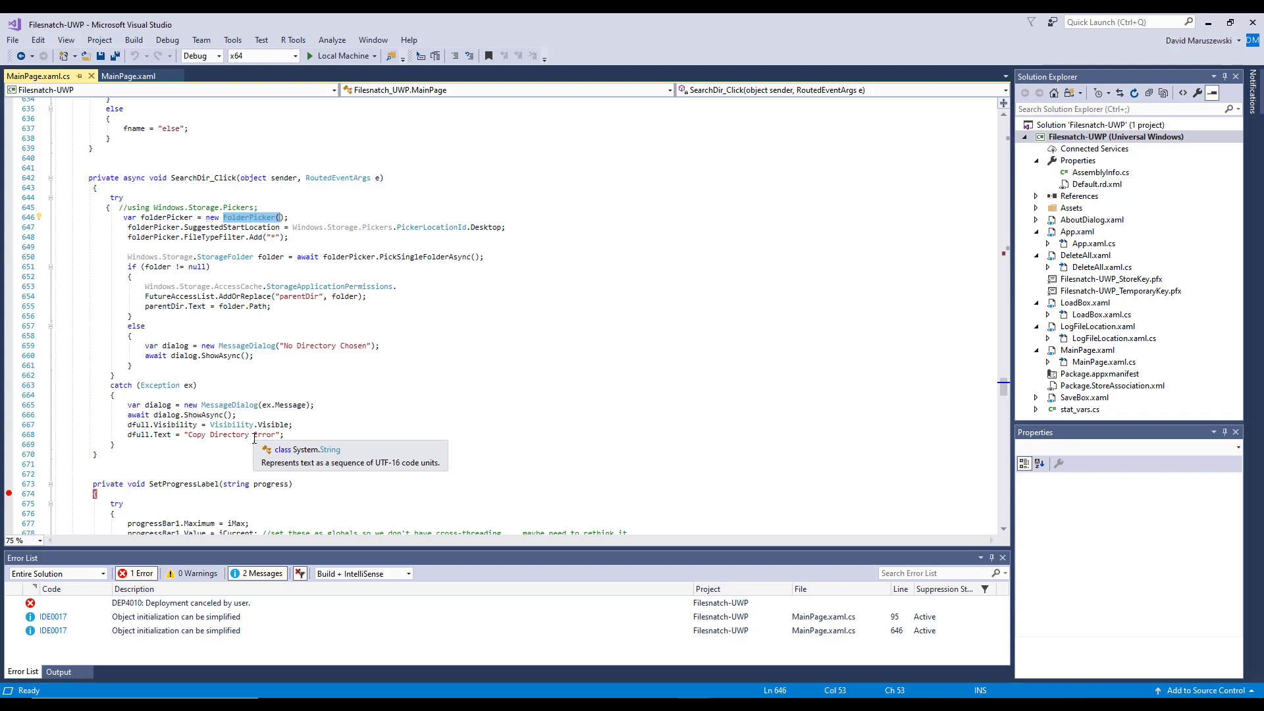
mouse_move(124, 217)
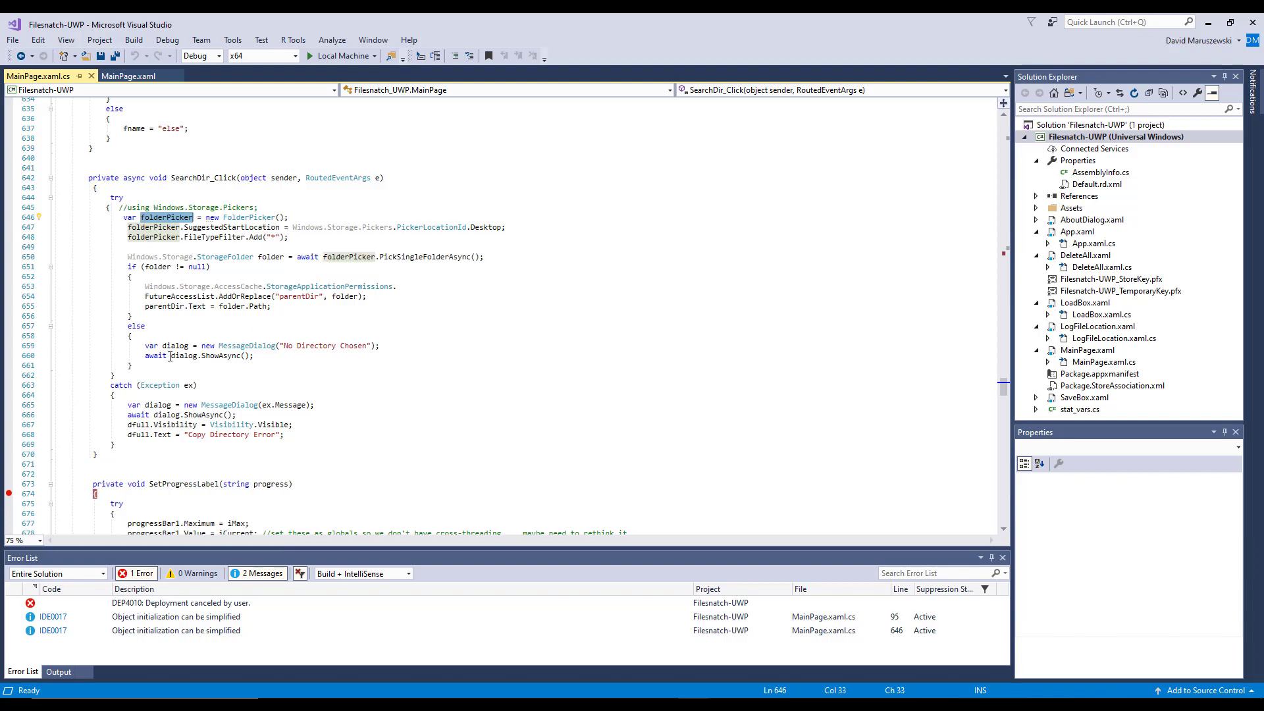
mouse_move(151, 237)
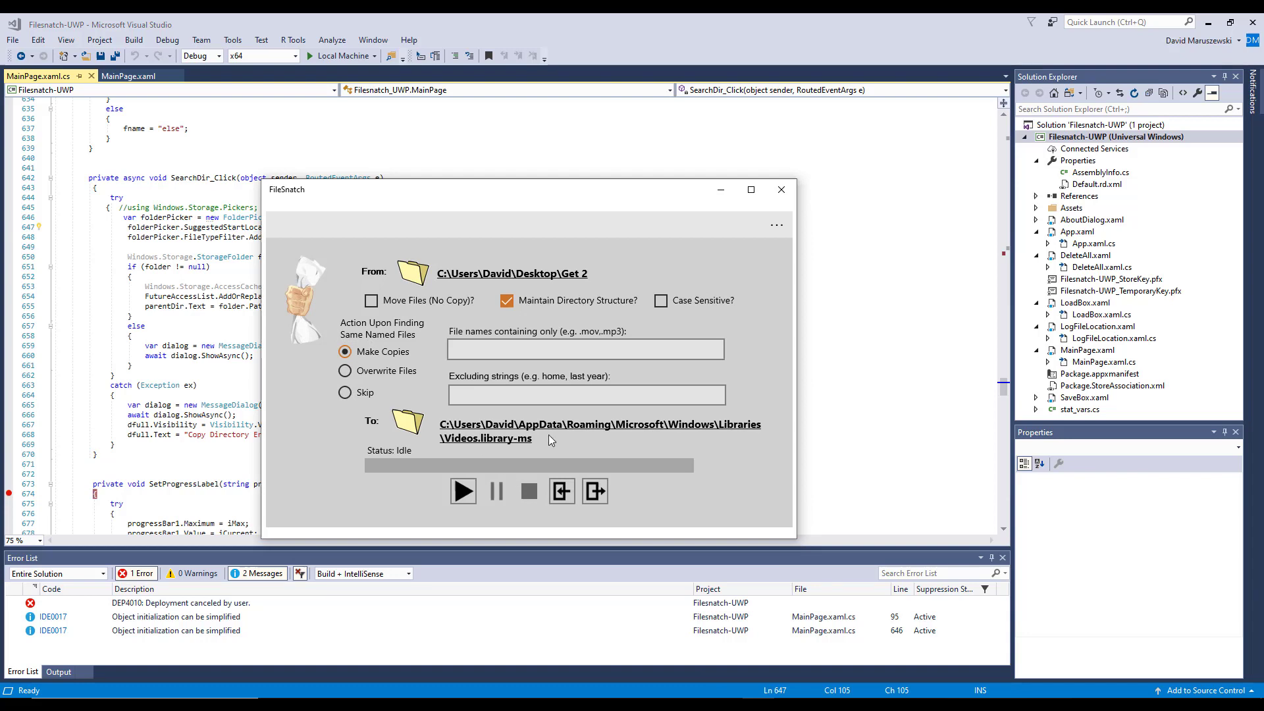
mouse_move(491, 436)
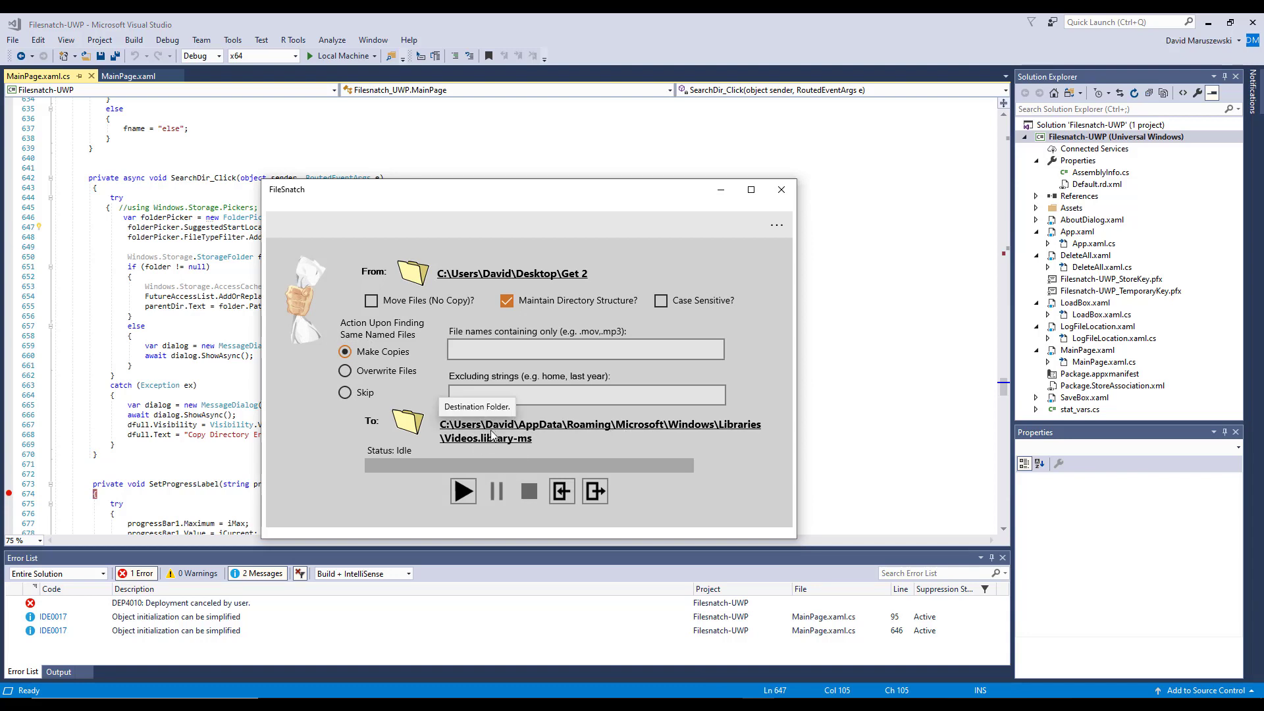
mouse_move(815, 324)
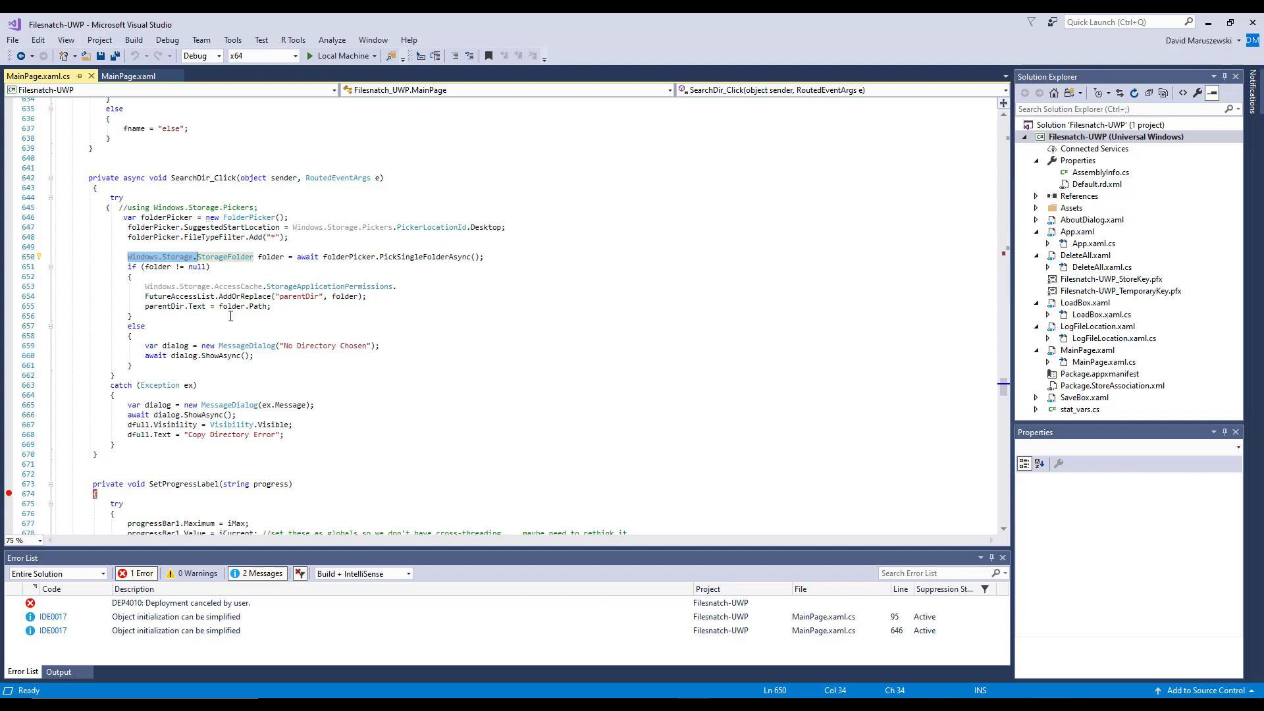
Highlight the folder variable from PickSingleFolderAsync and all its uses in SearchDir_Click.
left_click(260, 257)
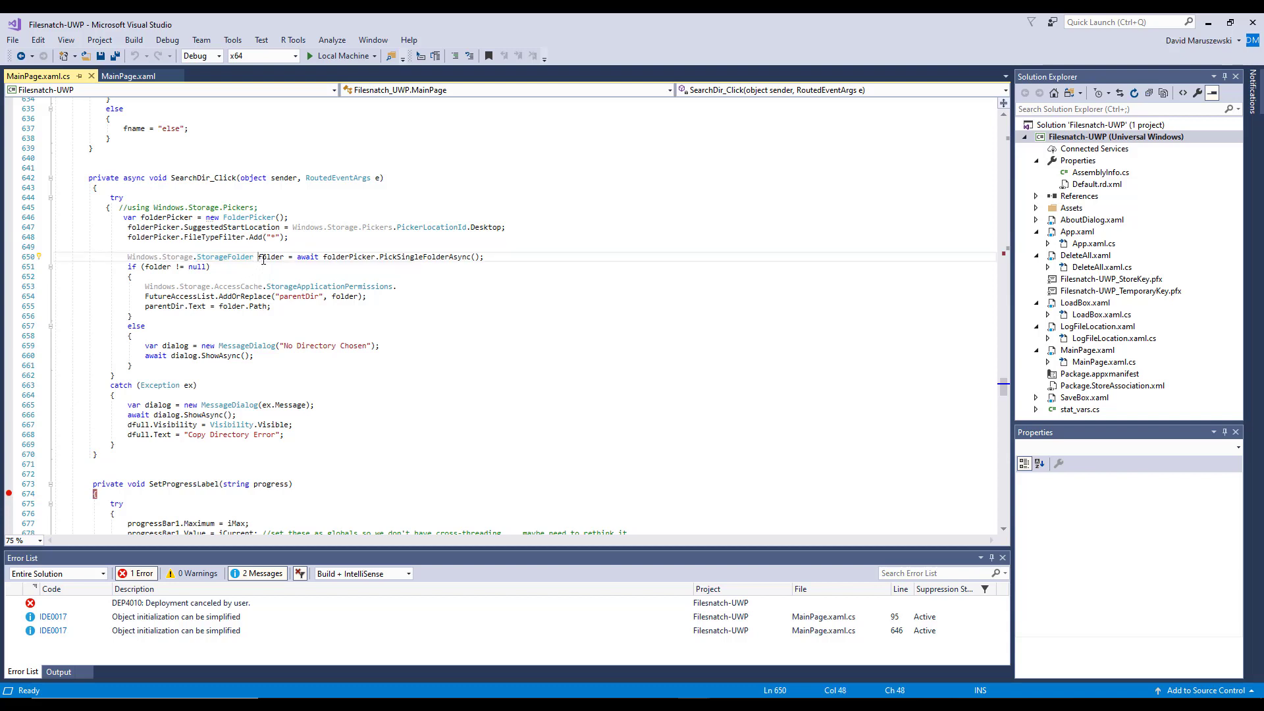
double_click(270, 257)
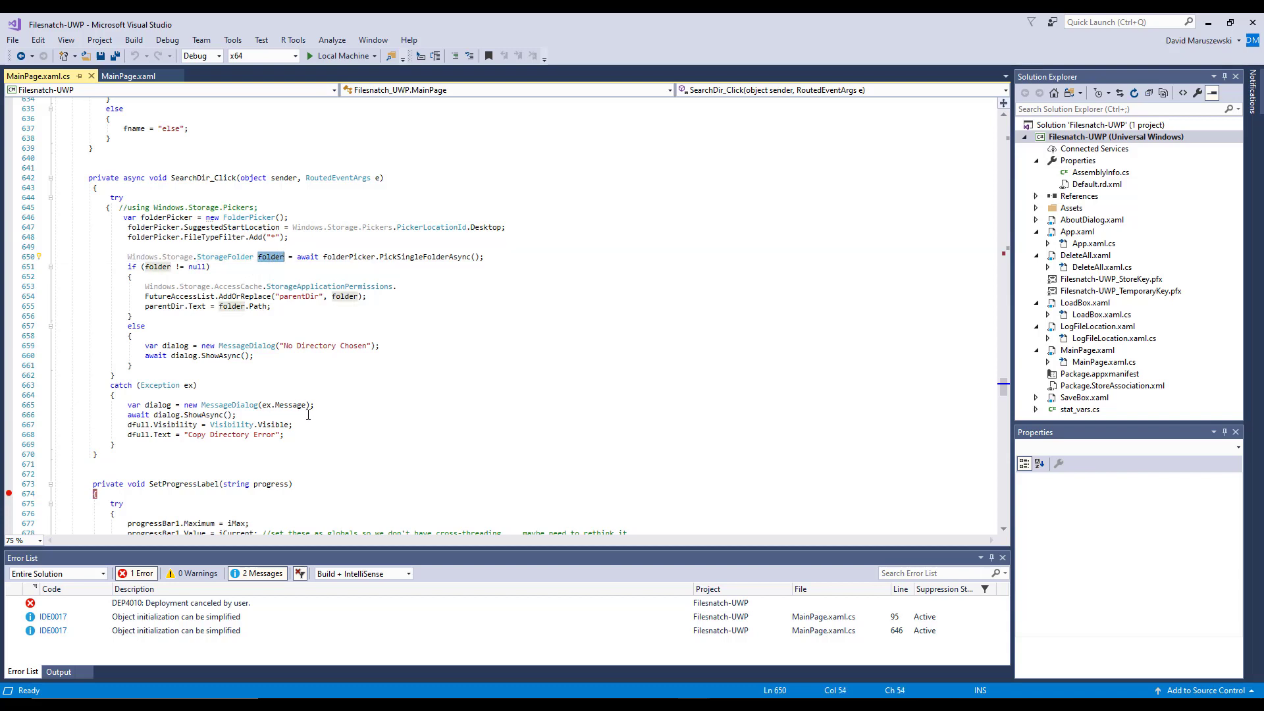
mouse_move(338, 257)
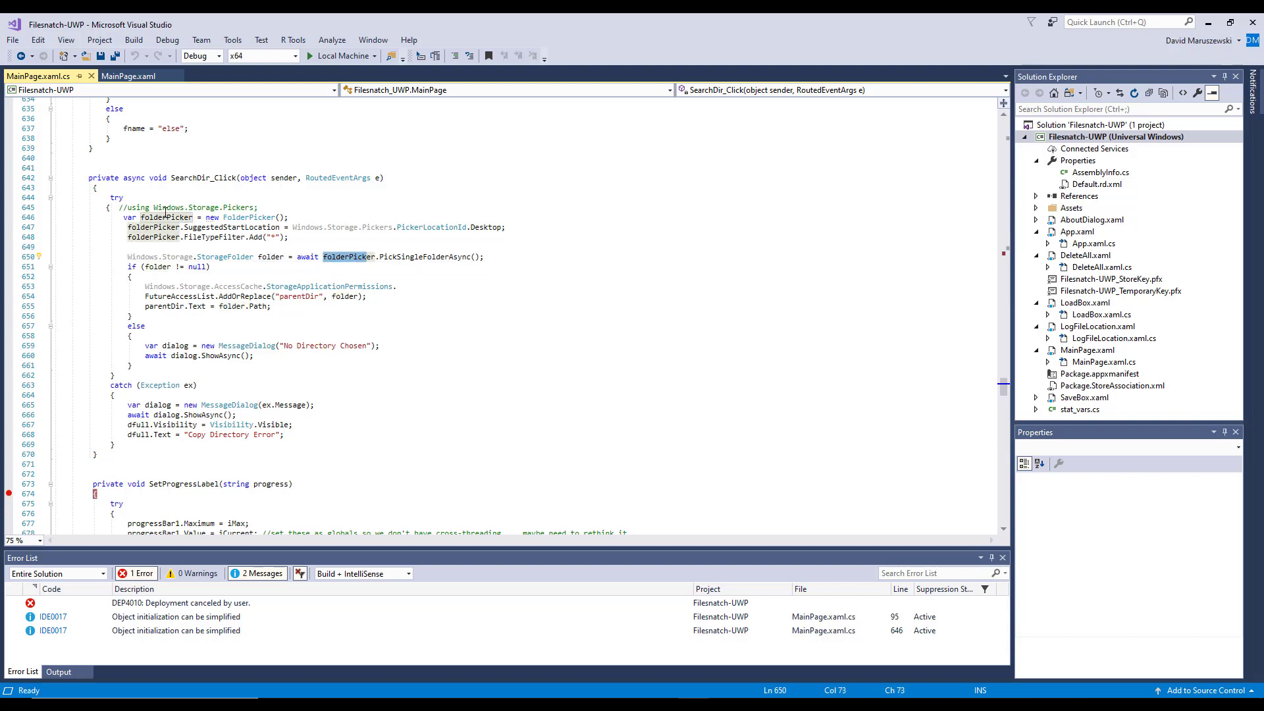
mouse_move(413, 262)
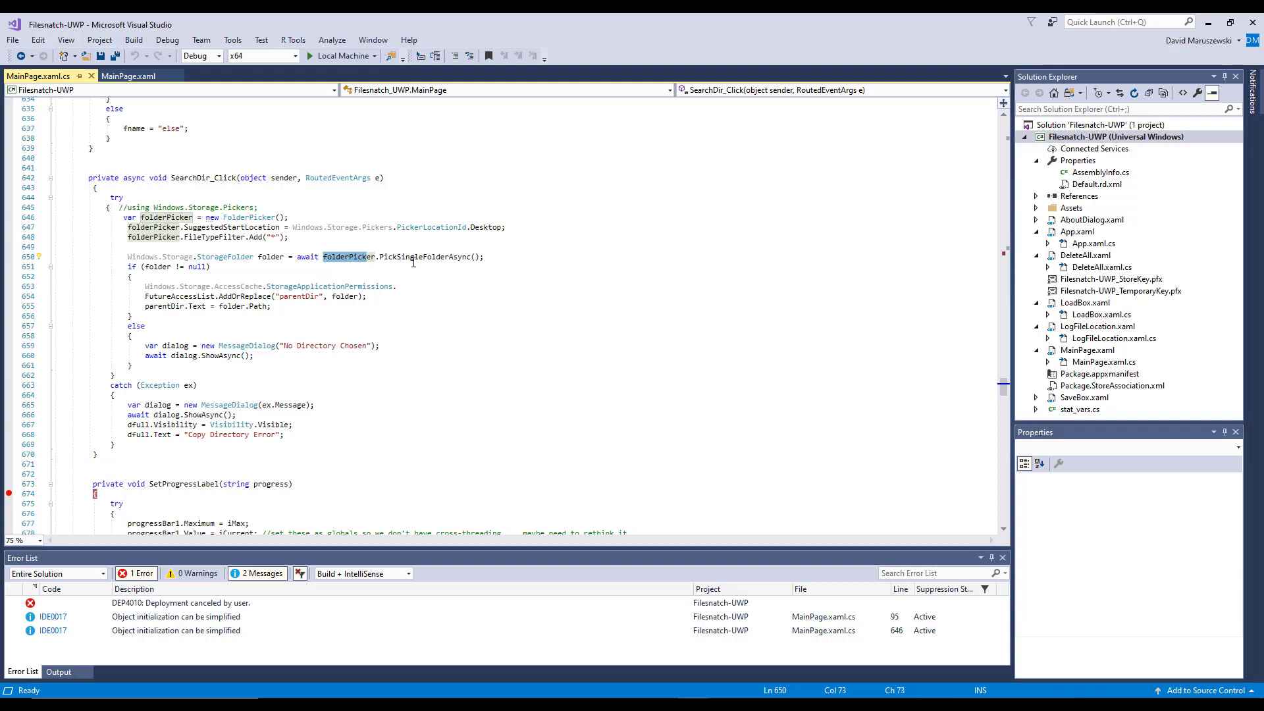
mouse_move(158, 276)
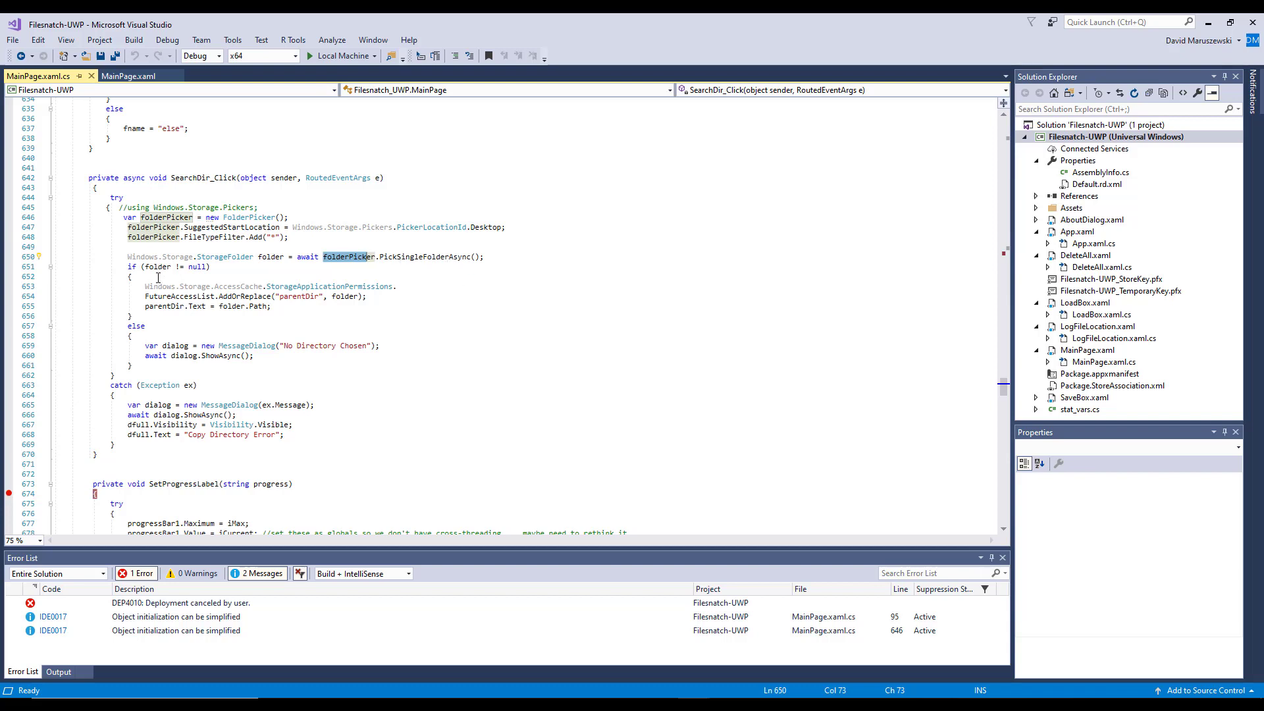
mouse_move(329, 287)
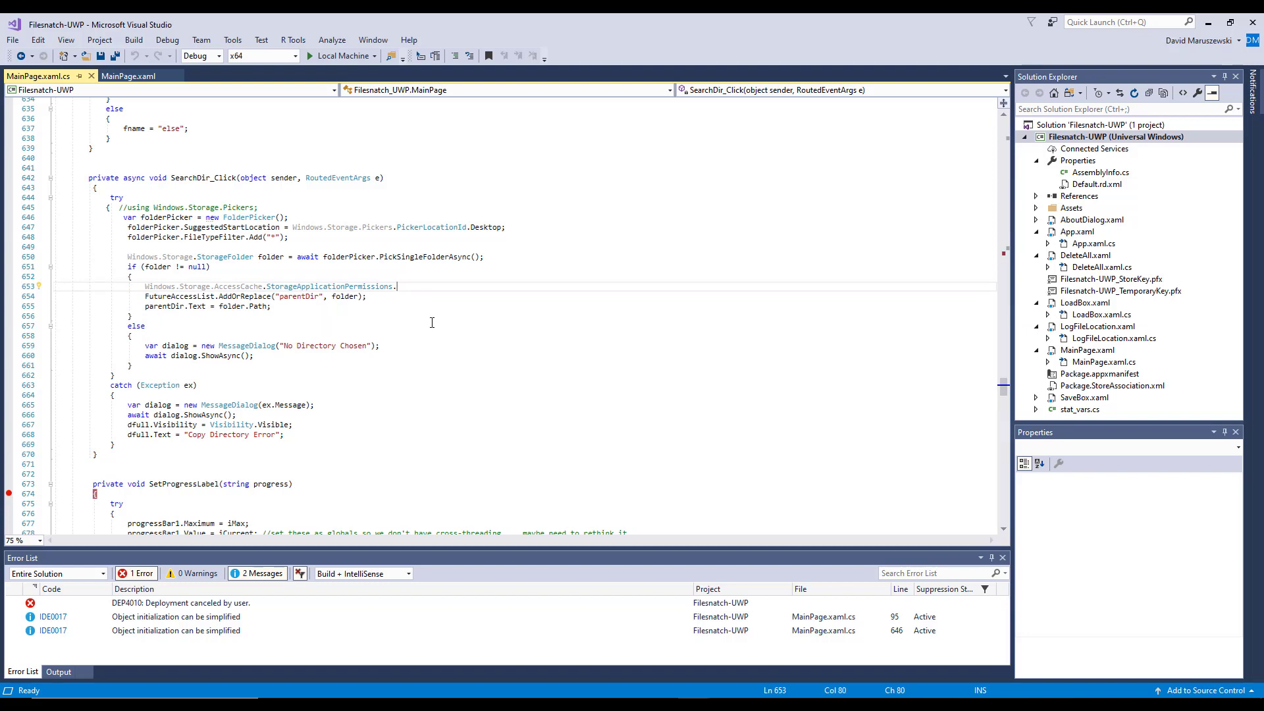
Select the FutureAccessList line, then launch FileSnatch with Start (Local Machine).
left_click(230, 297)
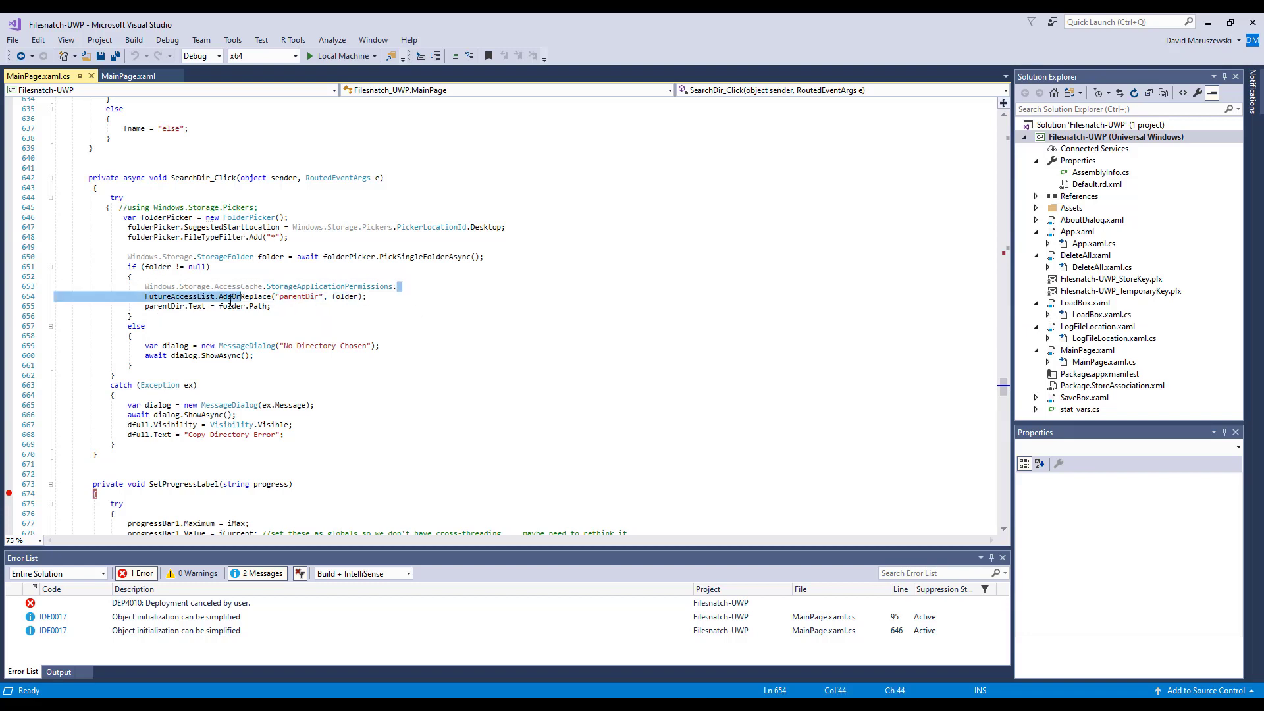
mouse_move(231, 434)
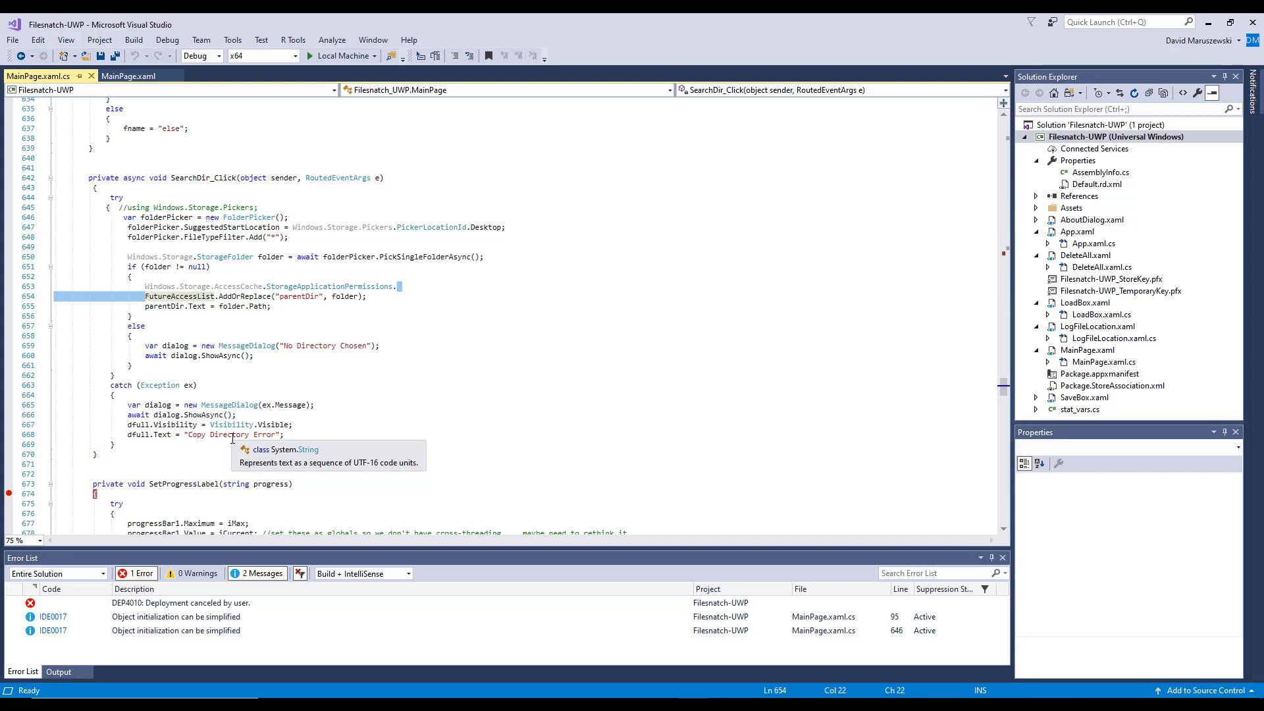
mouse_move(230, 389)
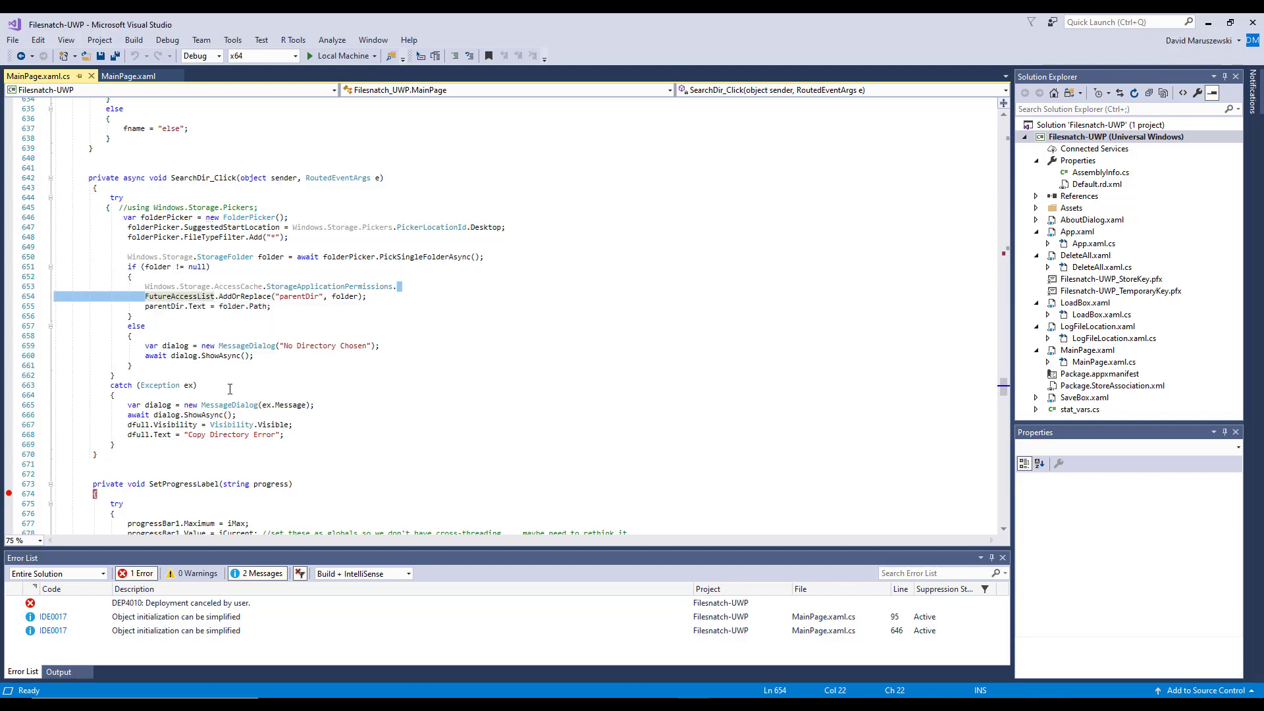
mouse_move(230, 405)
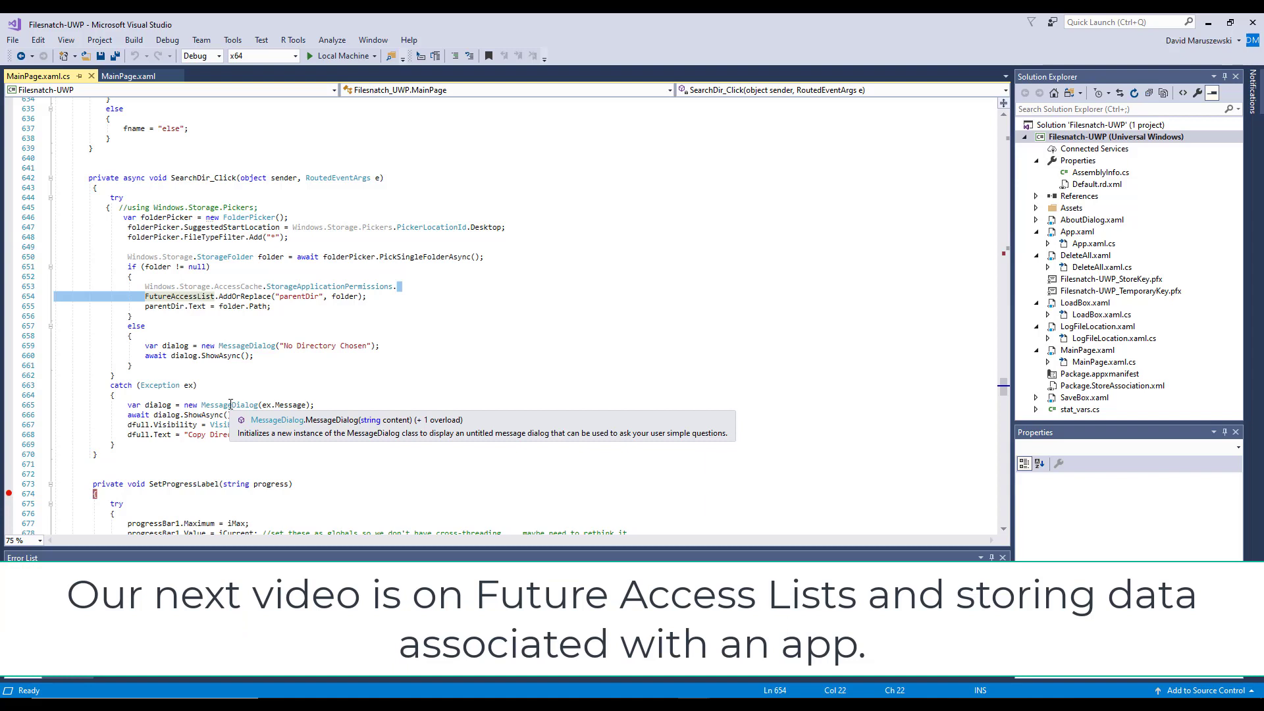
left_click(308, 310)
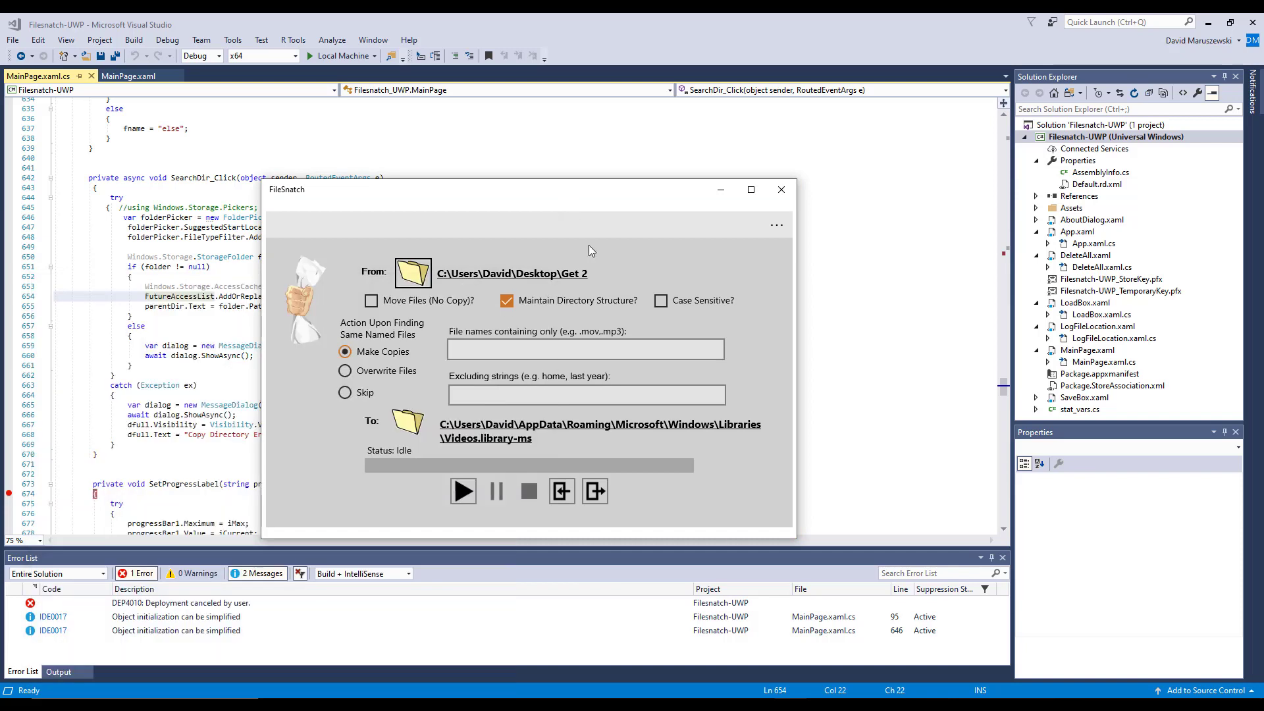
mouse_move(462, 286)
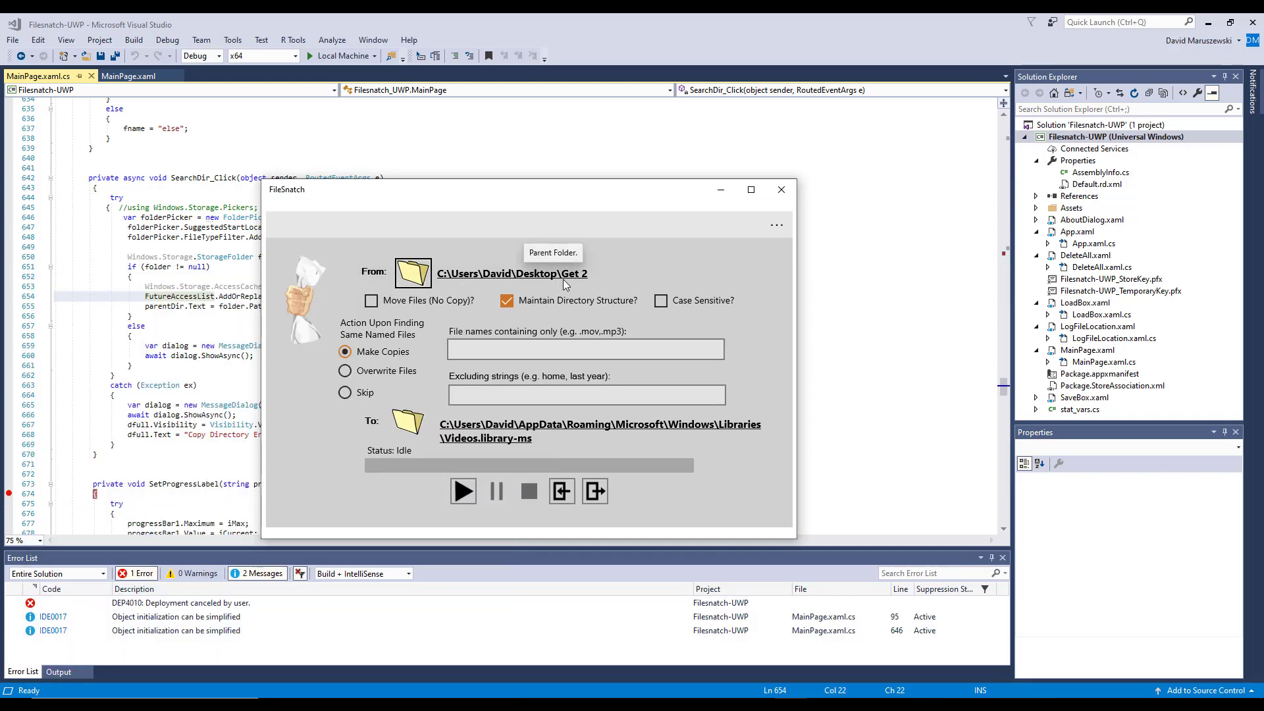
mouse_move(617, 250)
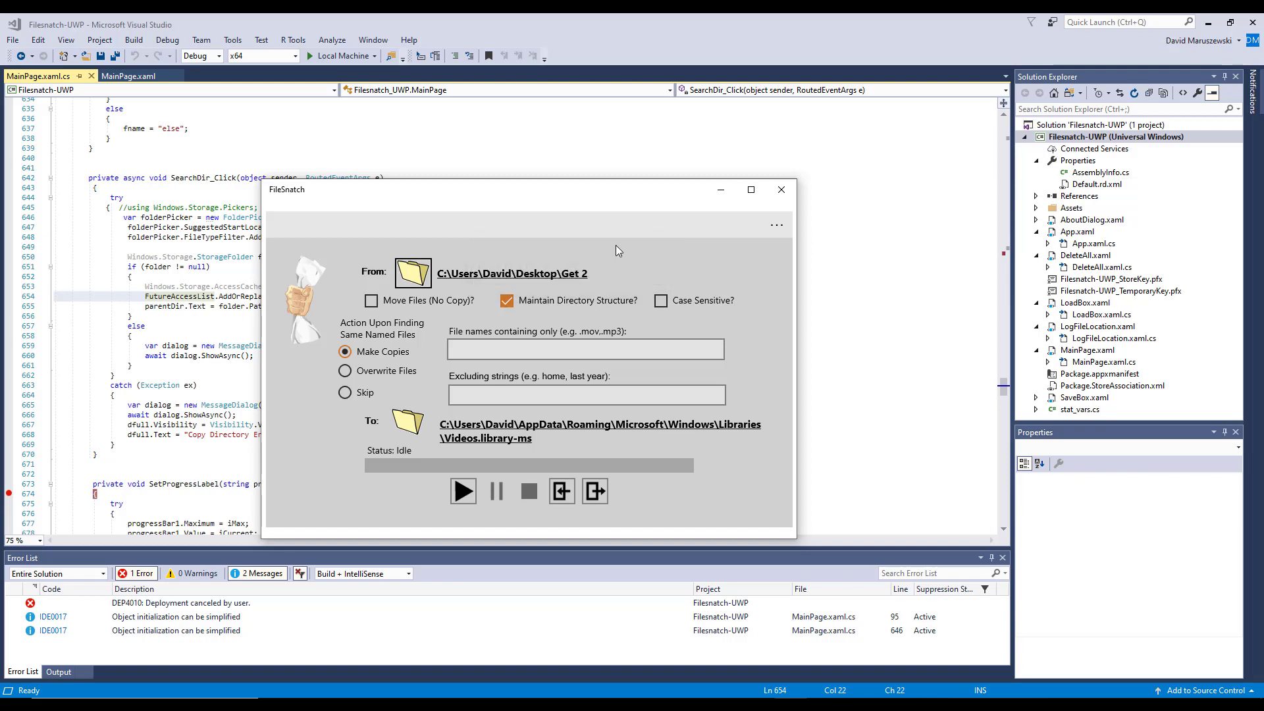
mouse_move(568, 264)
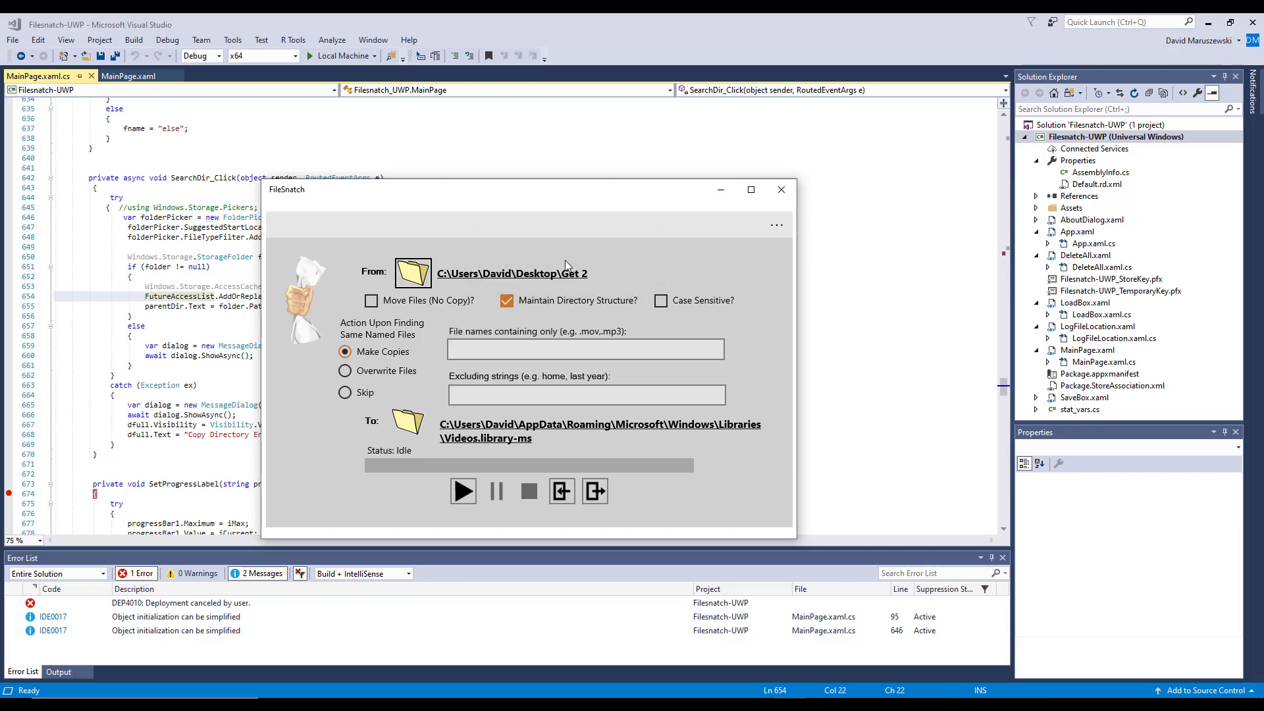
mouse_move(514, 277)
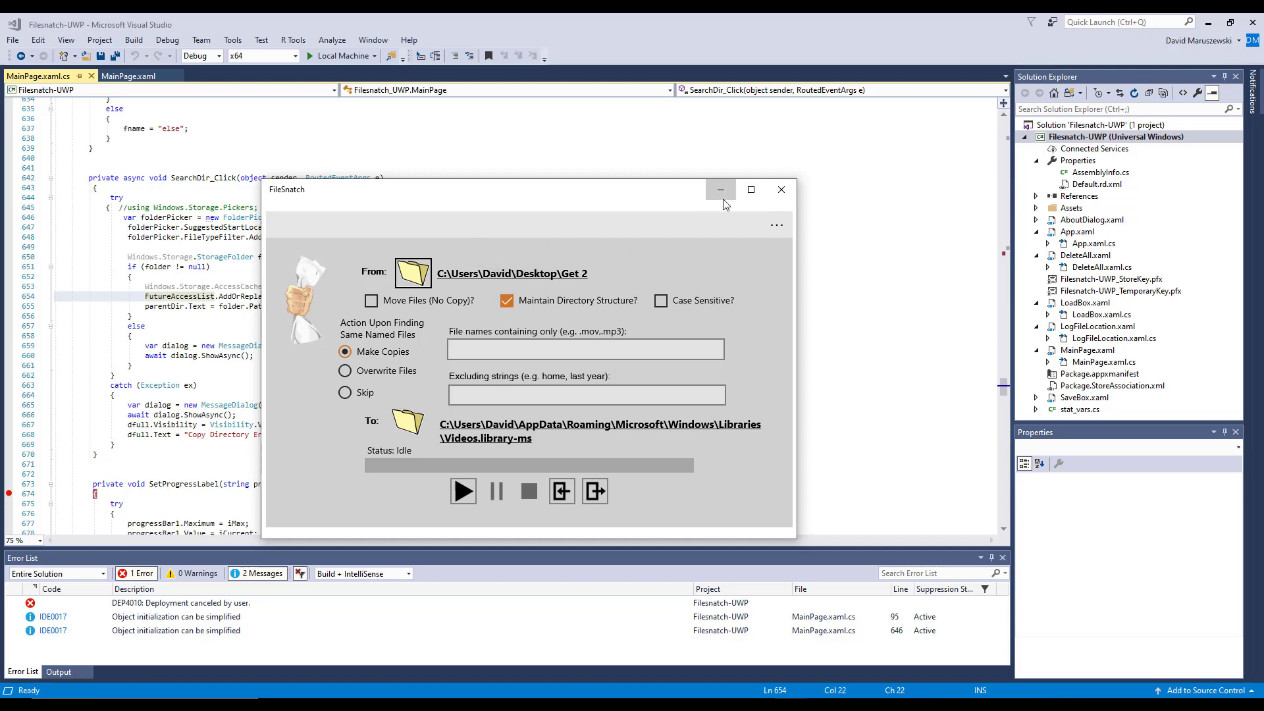
Open FileSnatch's Select Folder dialog from the From folder icon.
left_click(781, 190)
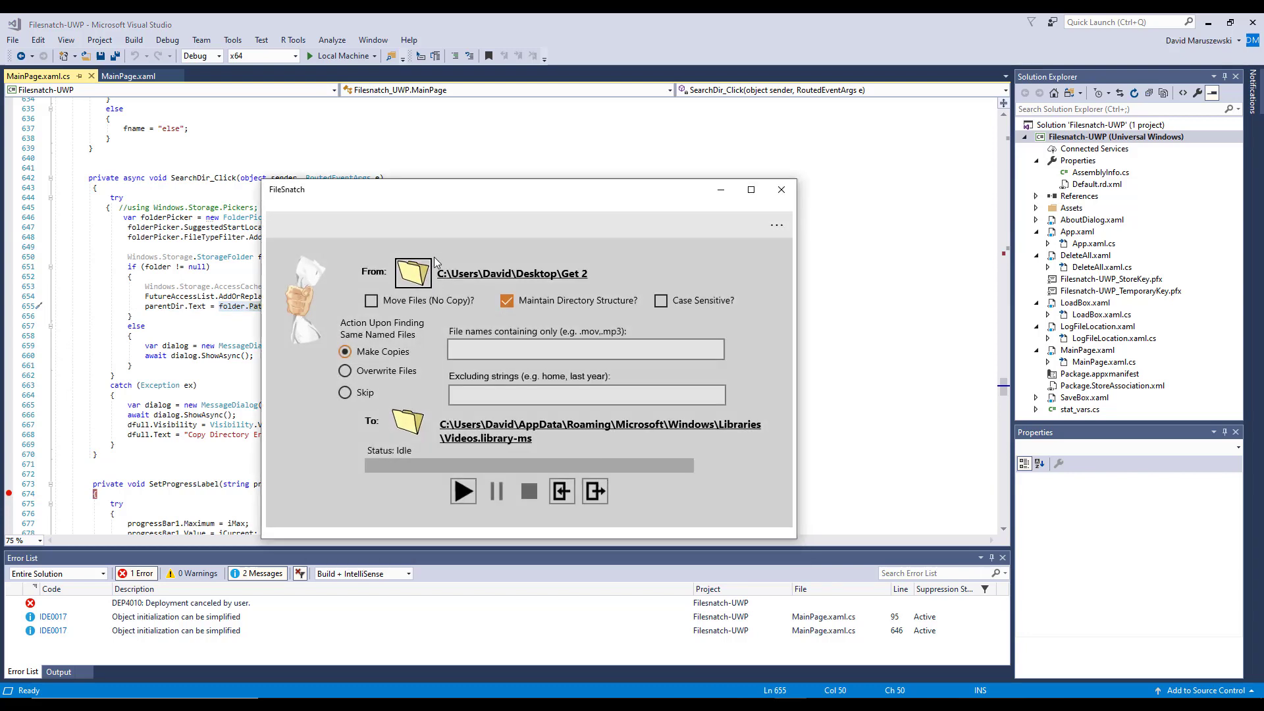
mouse_move(443, 279)
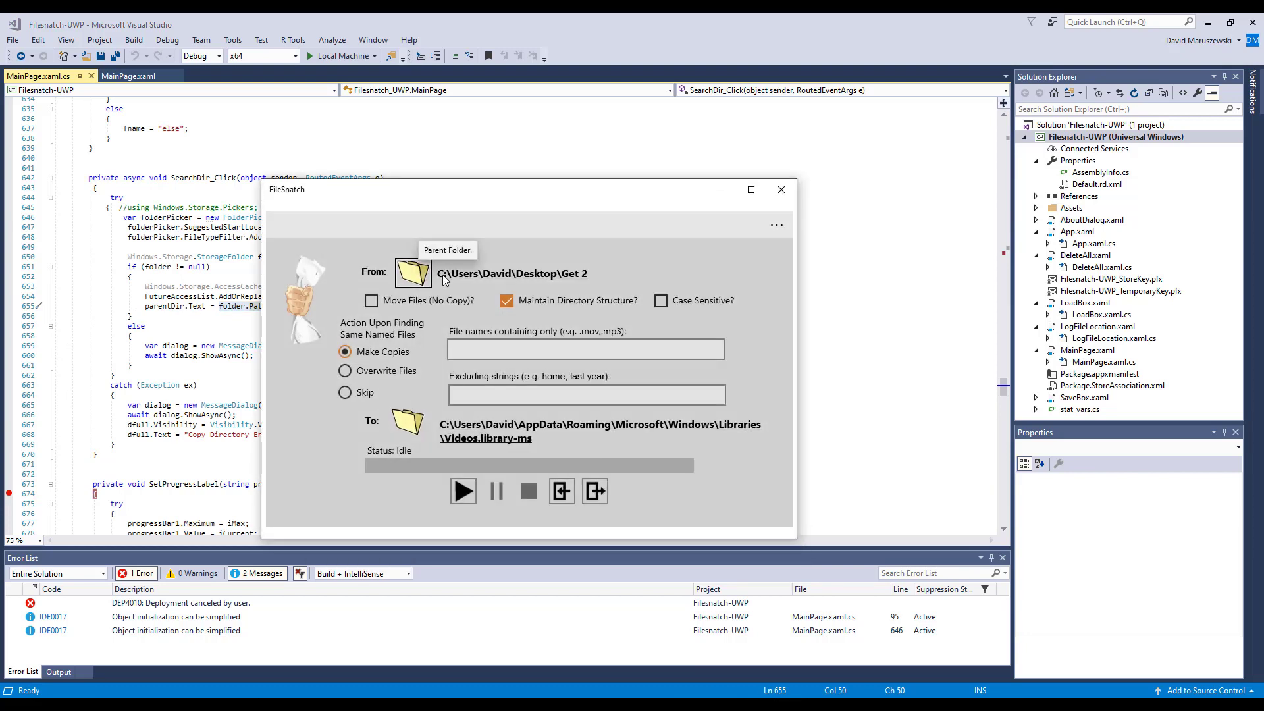
mouse_move(485, 275)
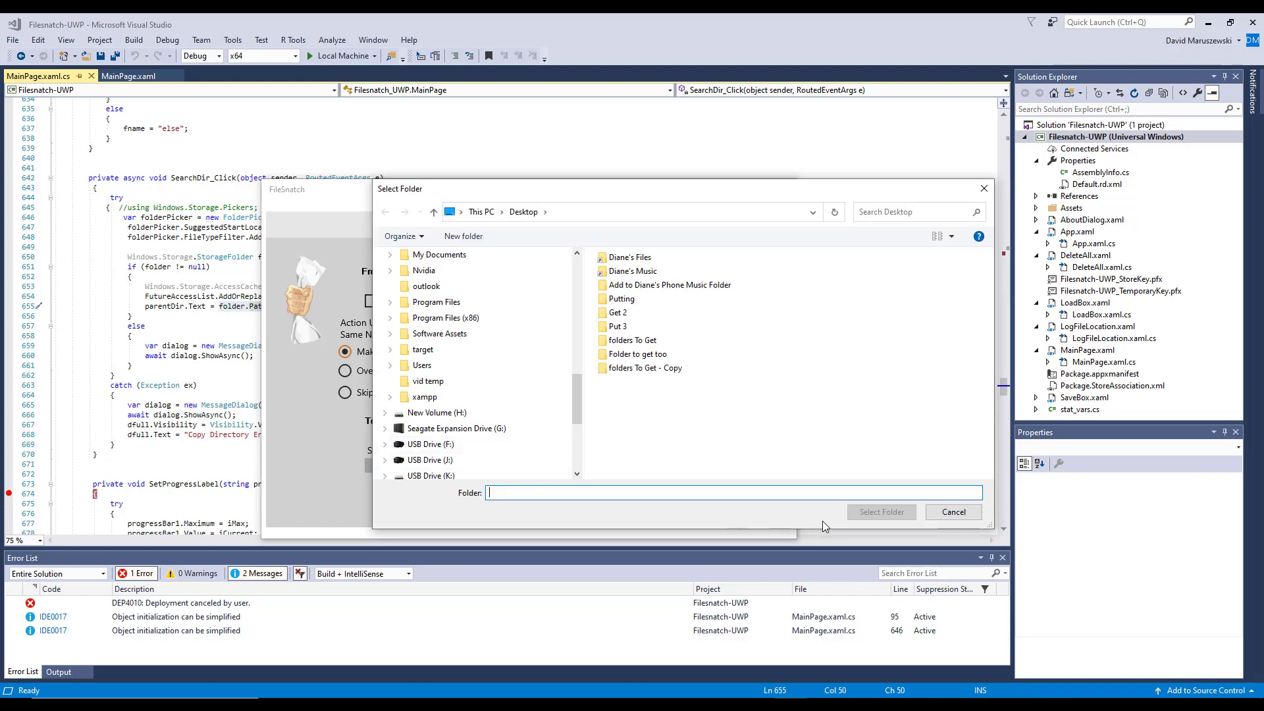
Cancel the Select Folder dialog and dismiss the No Directory Chosen message.
left_click(953, 511)
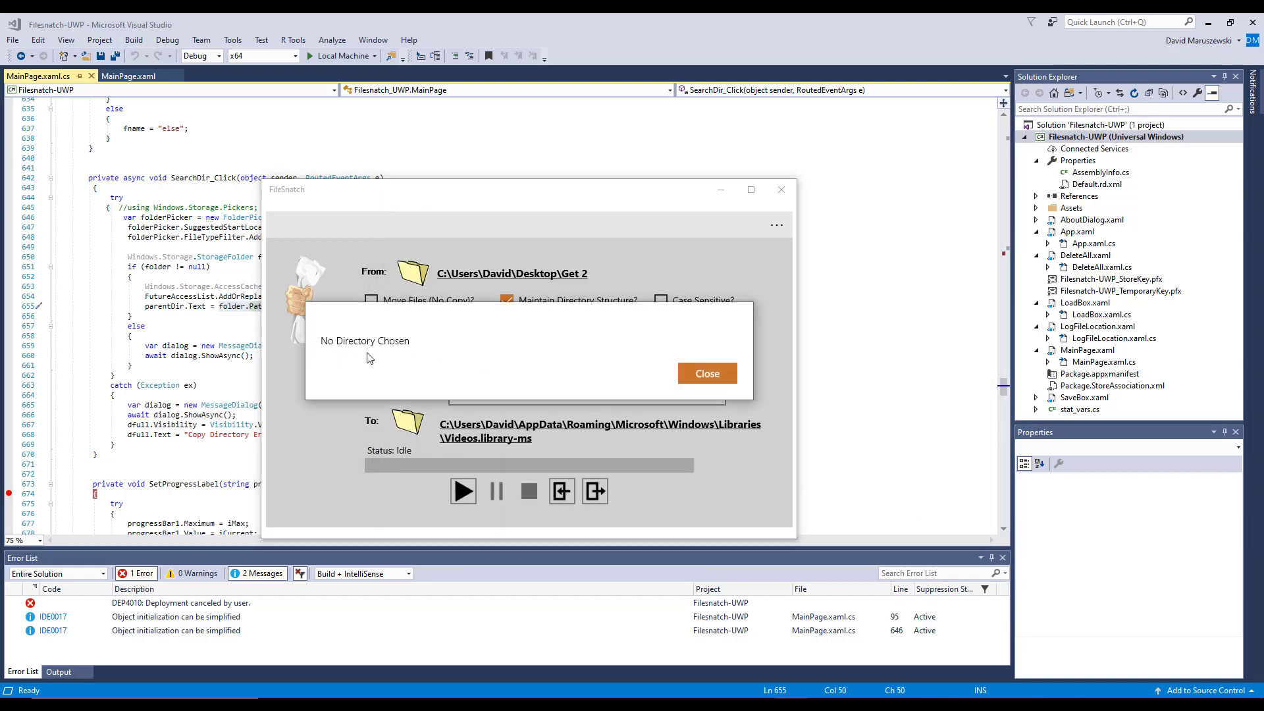
left_click(707, 373)
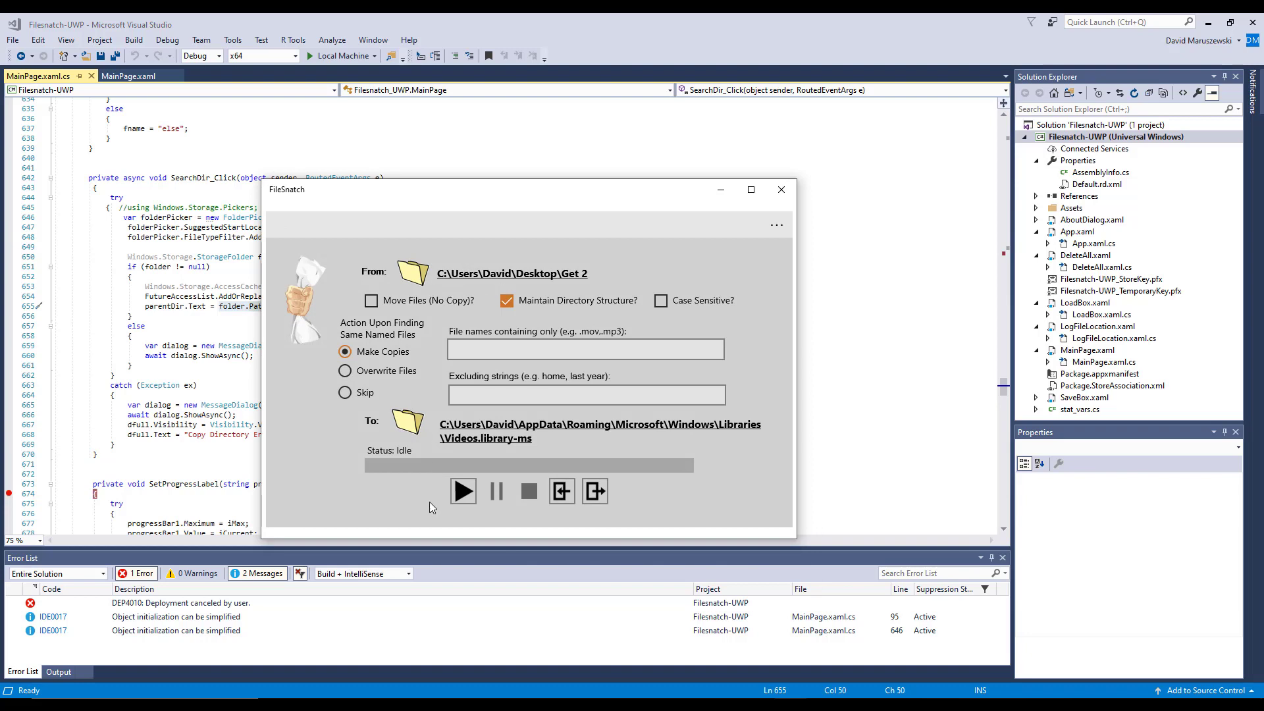
mouse_move(581, 280)
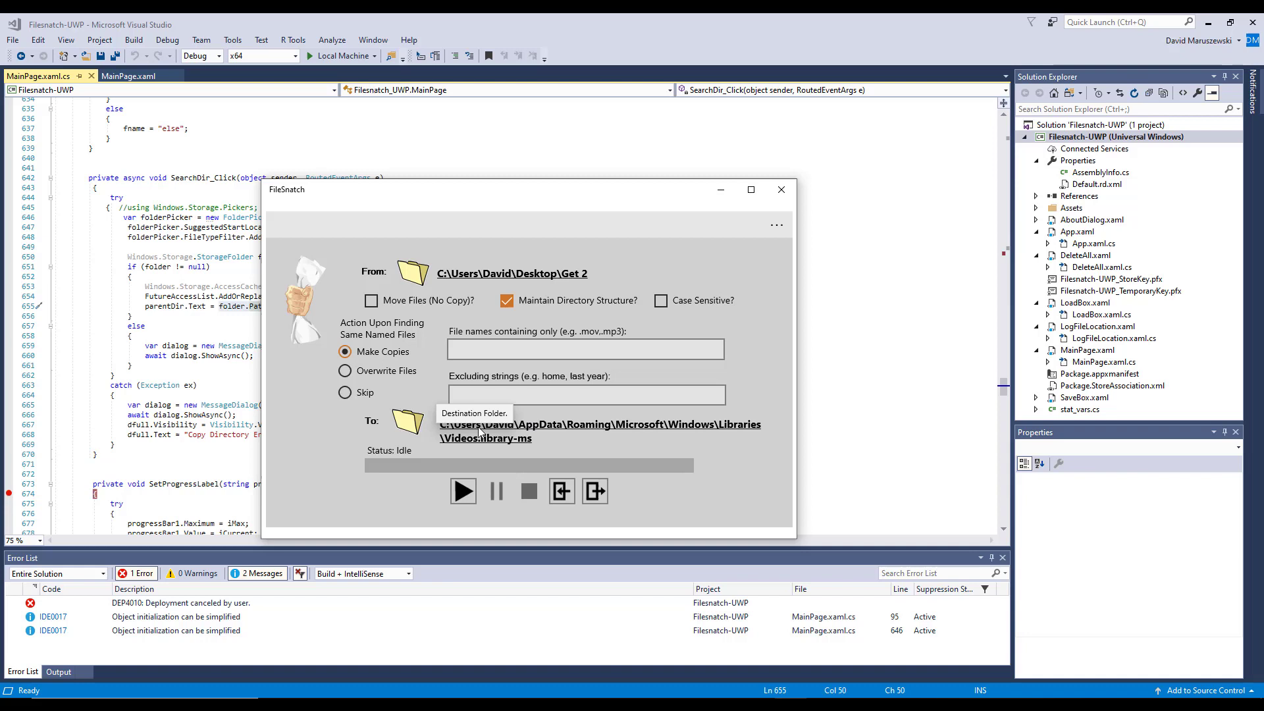
mouse_move(527, 285)
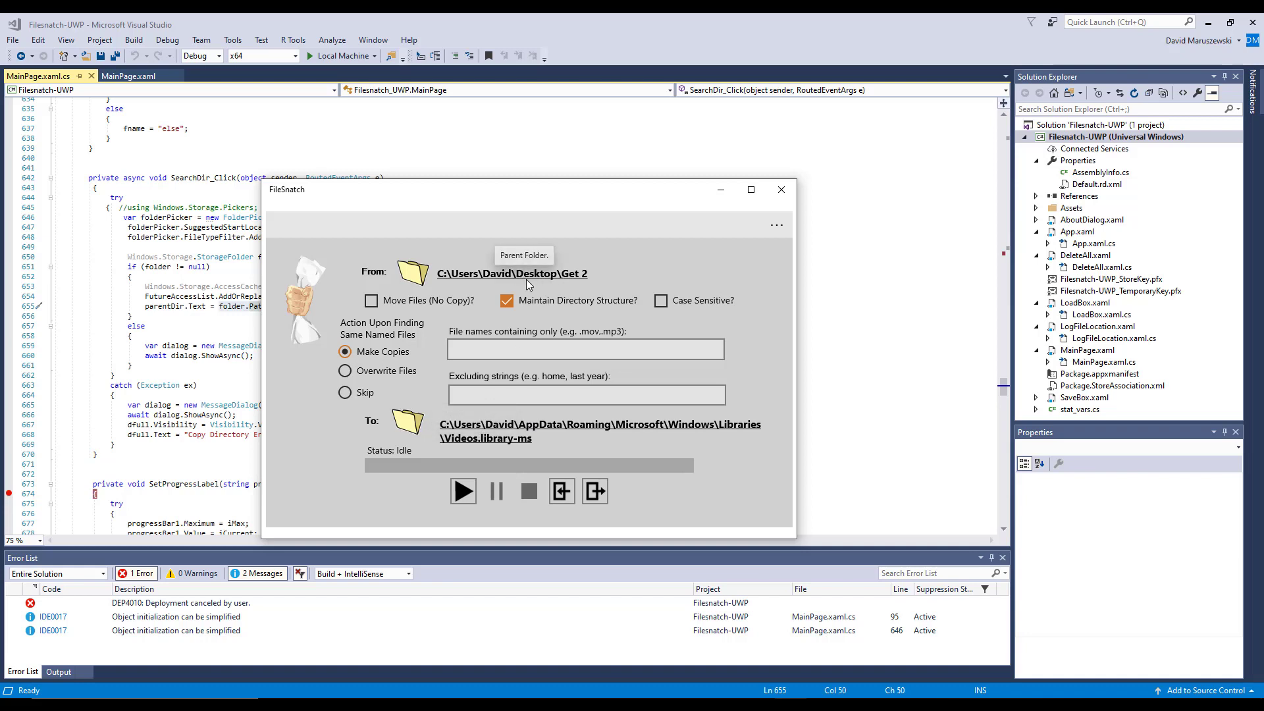
mouse_move(541, 285)
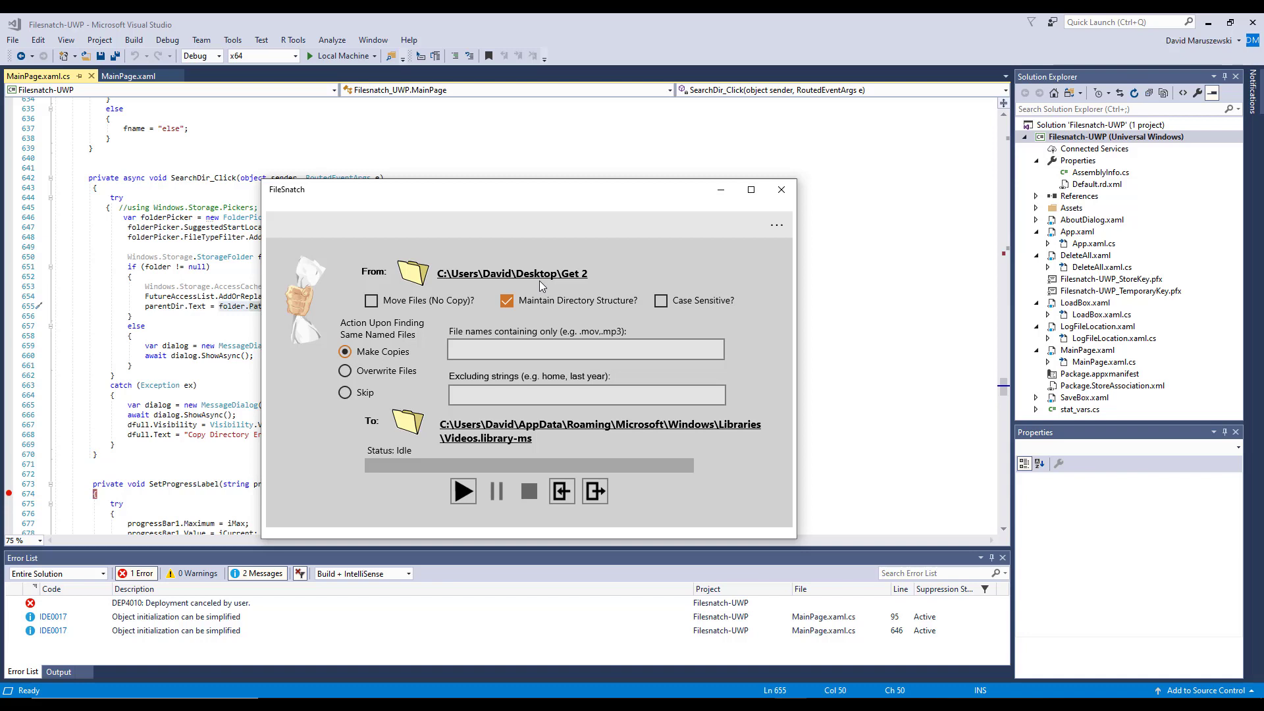
mouse_move(611, 277)
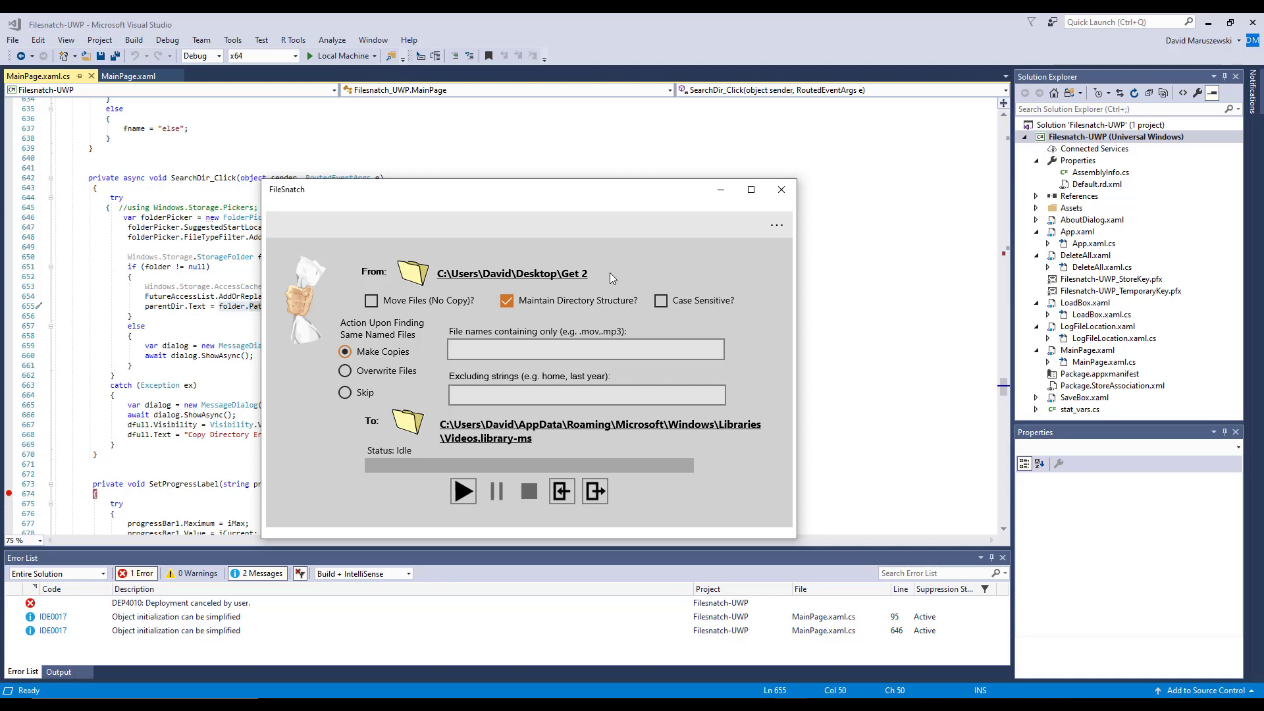
mouse_move(781, 197)
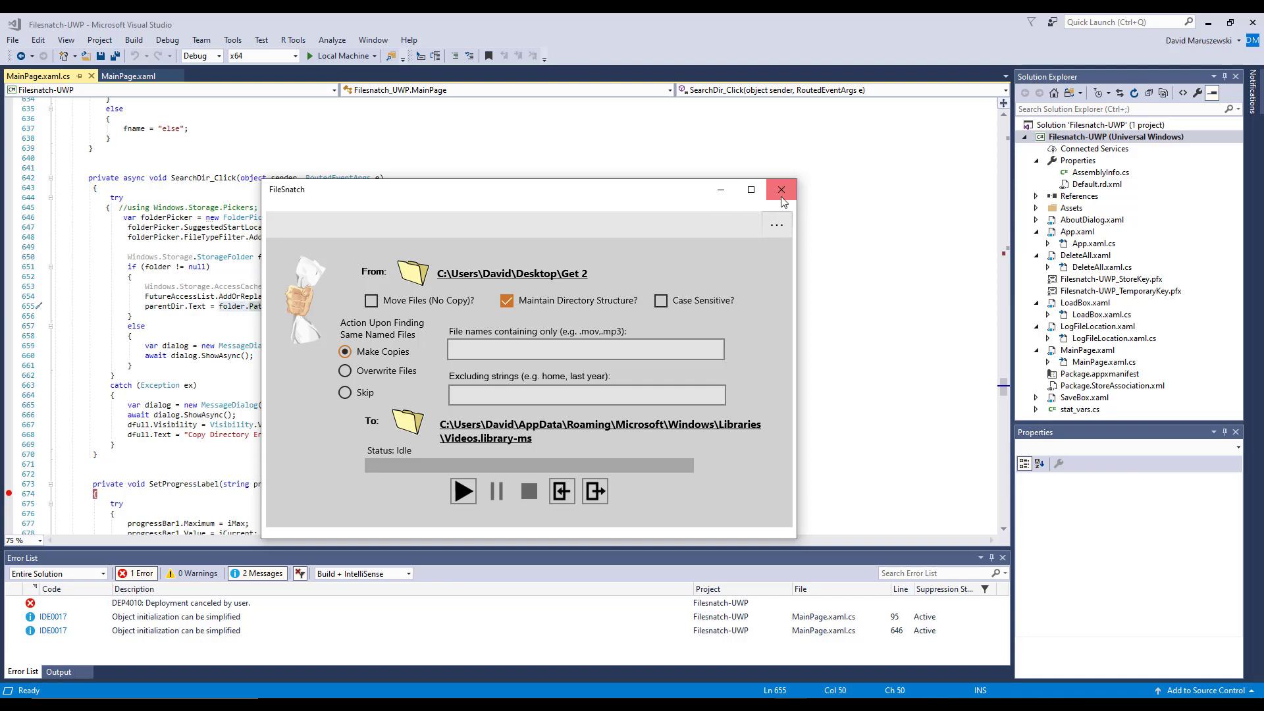
Close the running FileSnatch app window.
left_click(781, 190)
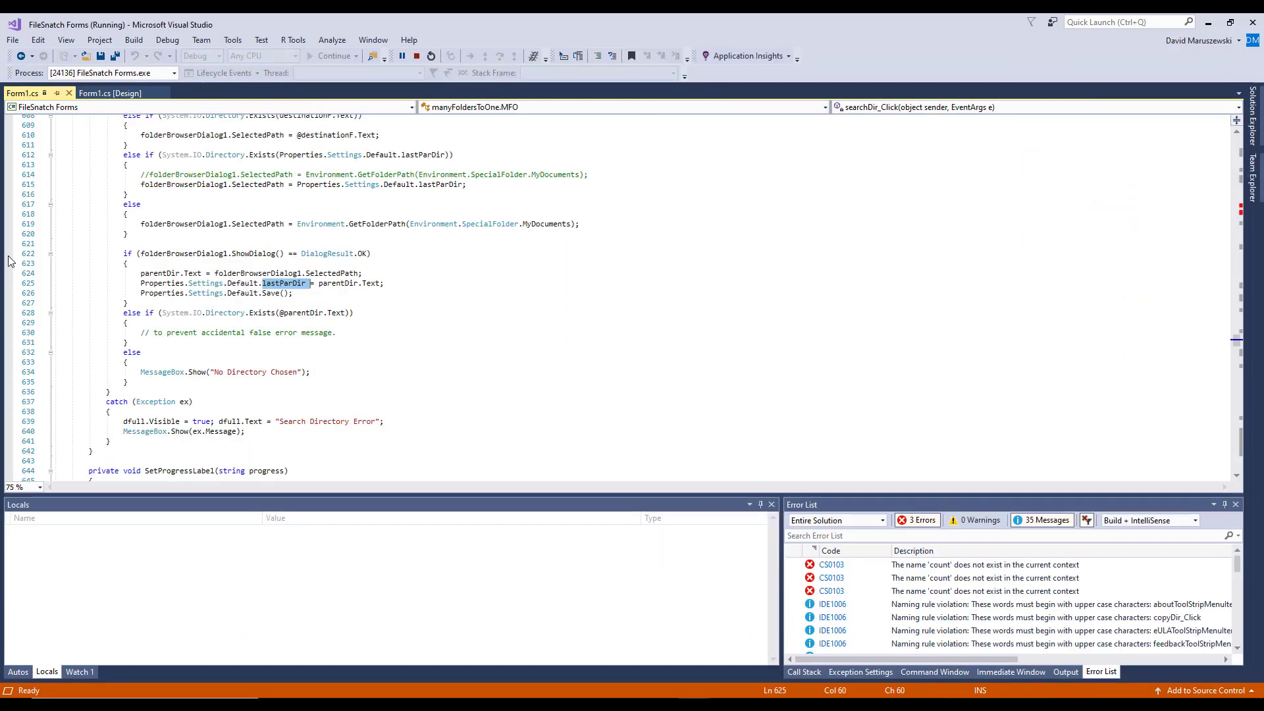